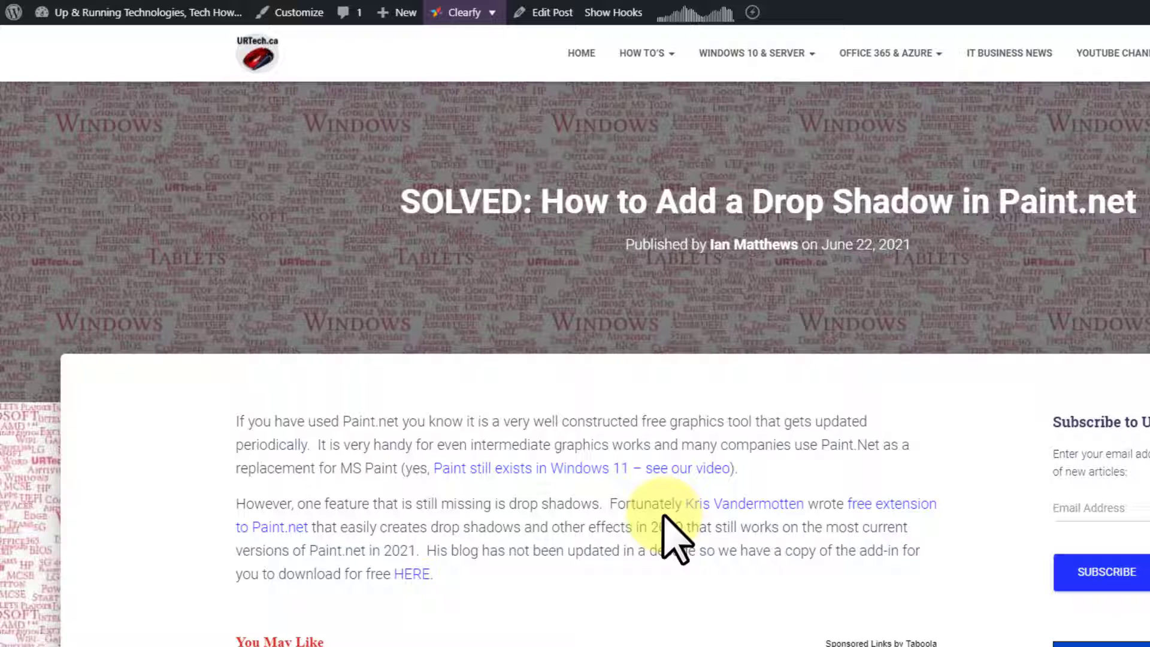
{"action": "mouse_move", "coordinate": [419, 579]}
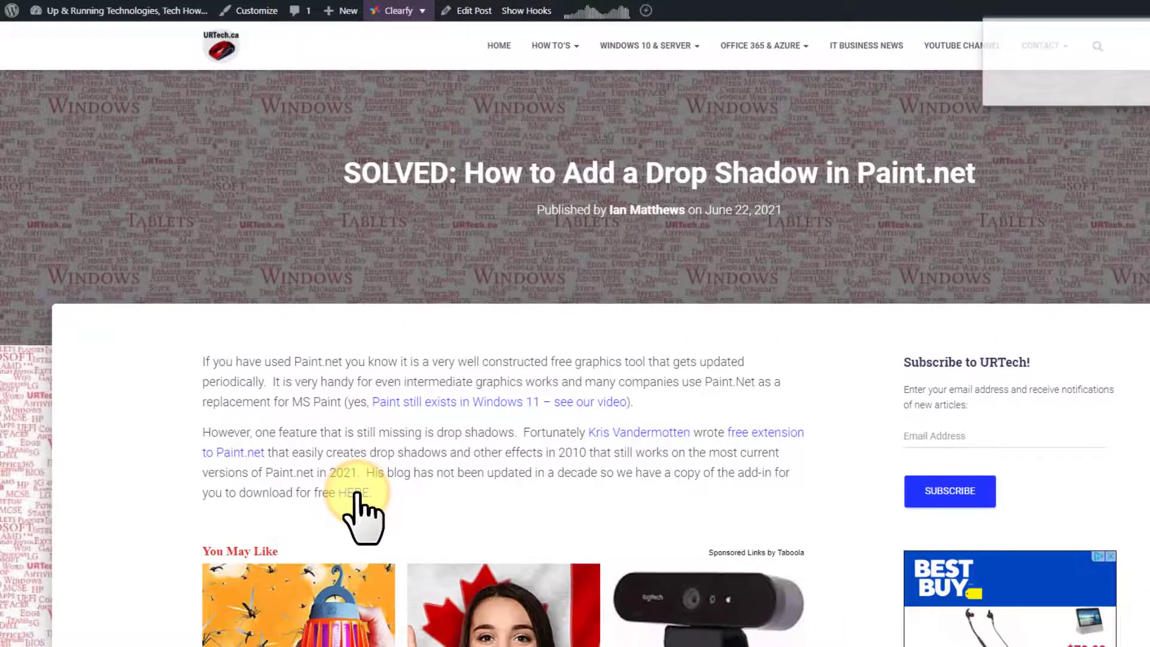
Download the Vandermotten drop-shadow add-in zip from the URTech.ca article's HERE link
{"action": "left_click", "coordinate": [351, 492]}
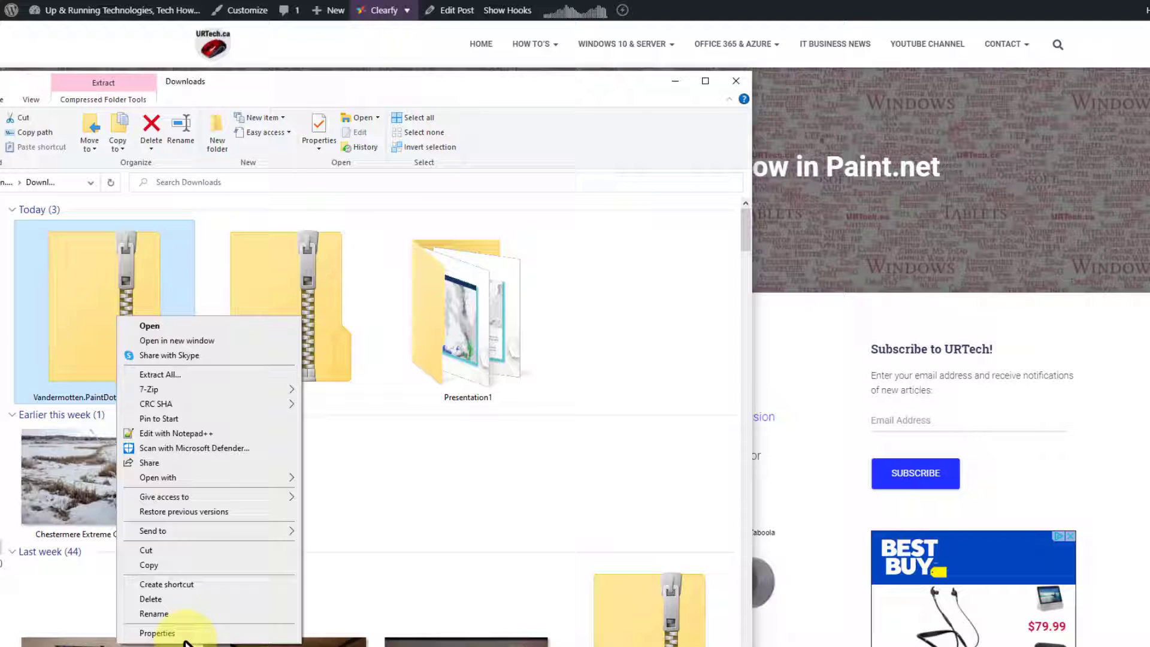
Extract the Vandermotten.PaintDotNetEffects zip to its suggested folder in Downloads
{"action": "left_click", "coordinate": [162, 633]}
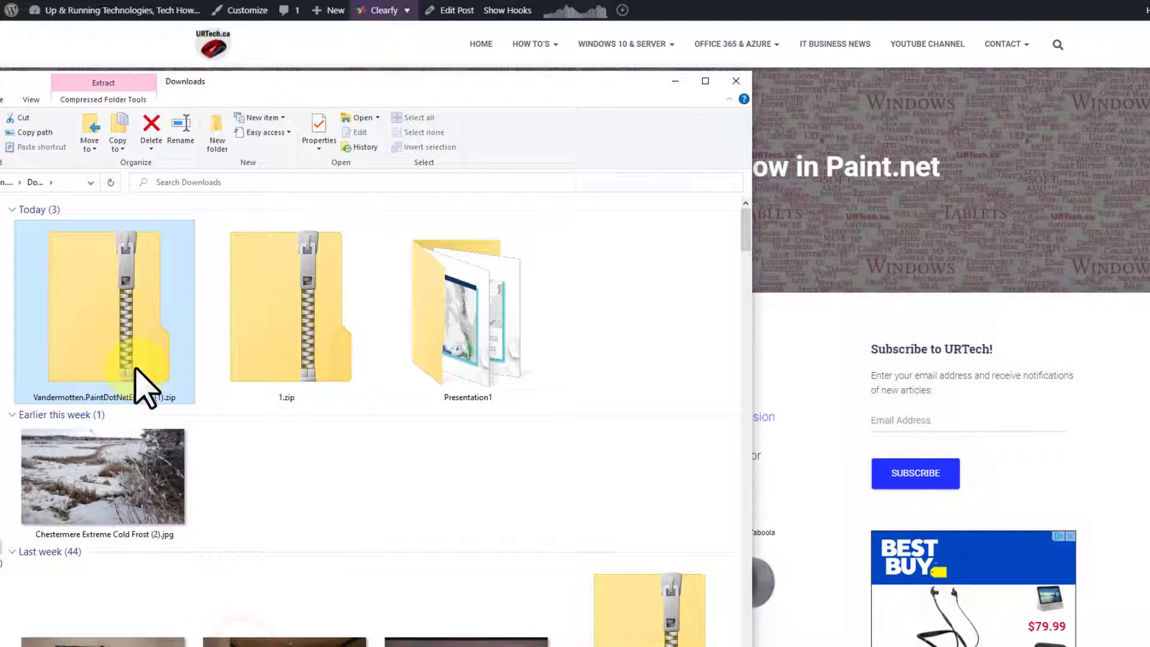
{"action": "mouse_move", "coordinate": [661, 346]}
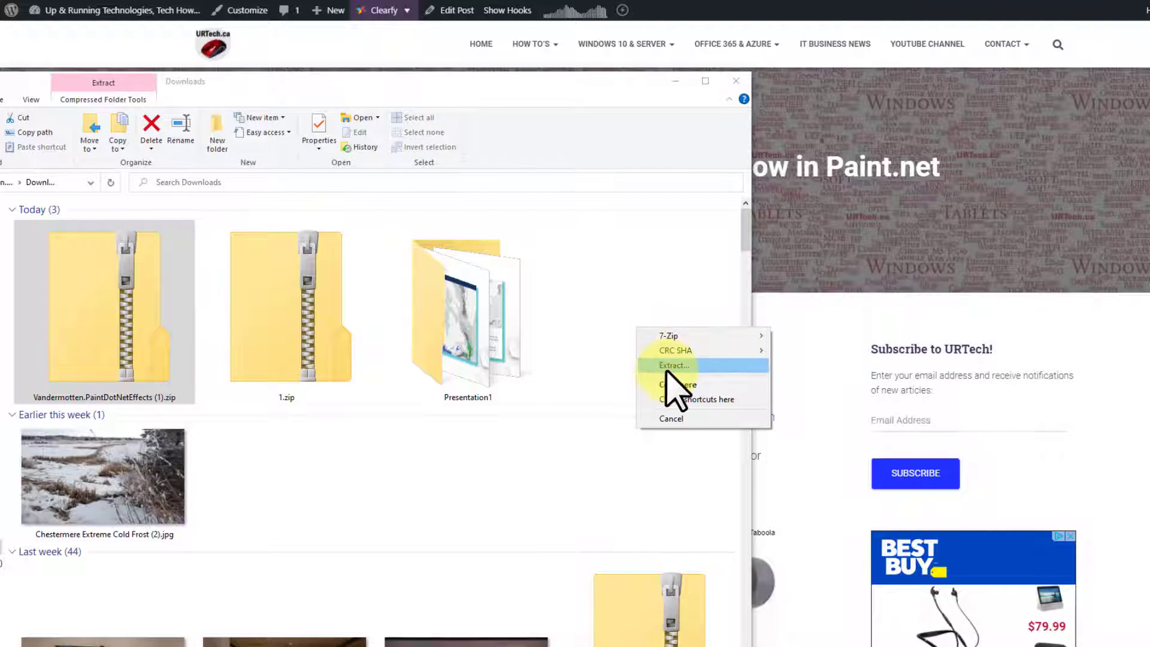
{"action": "left_click", "coordinate": [672, 365]}
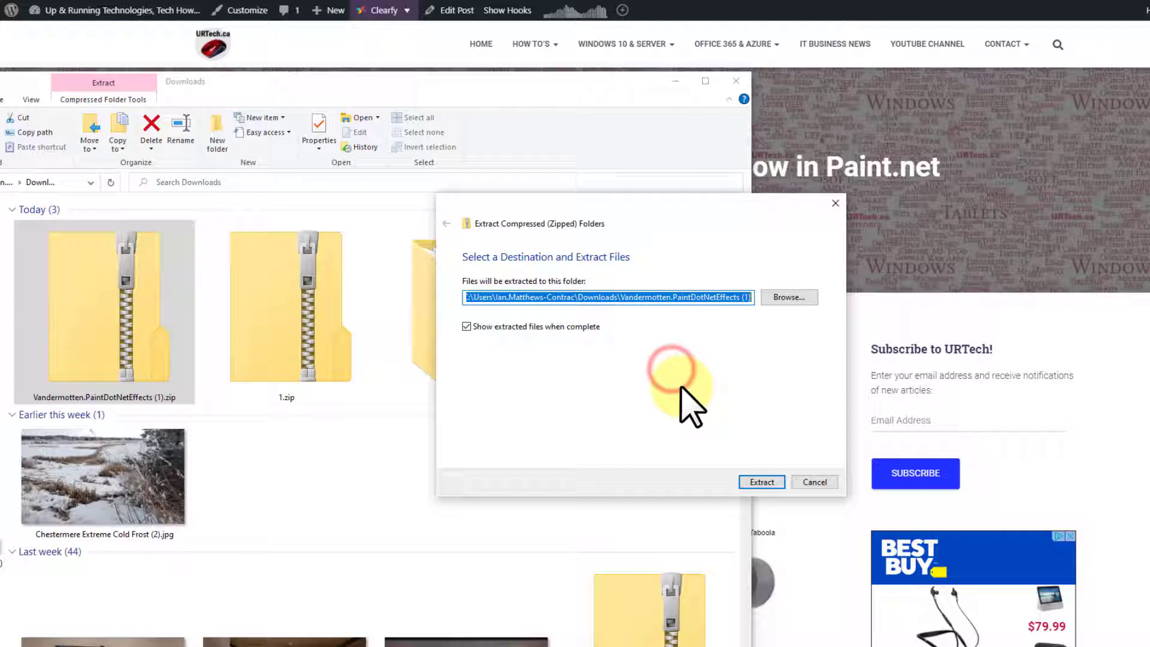
{"action": "left_click", "coordinate": [761, 481]}
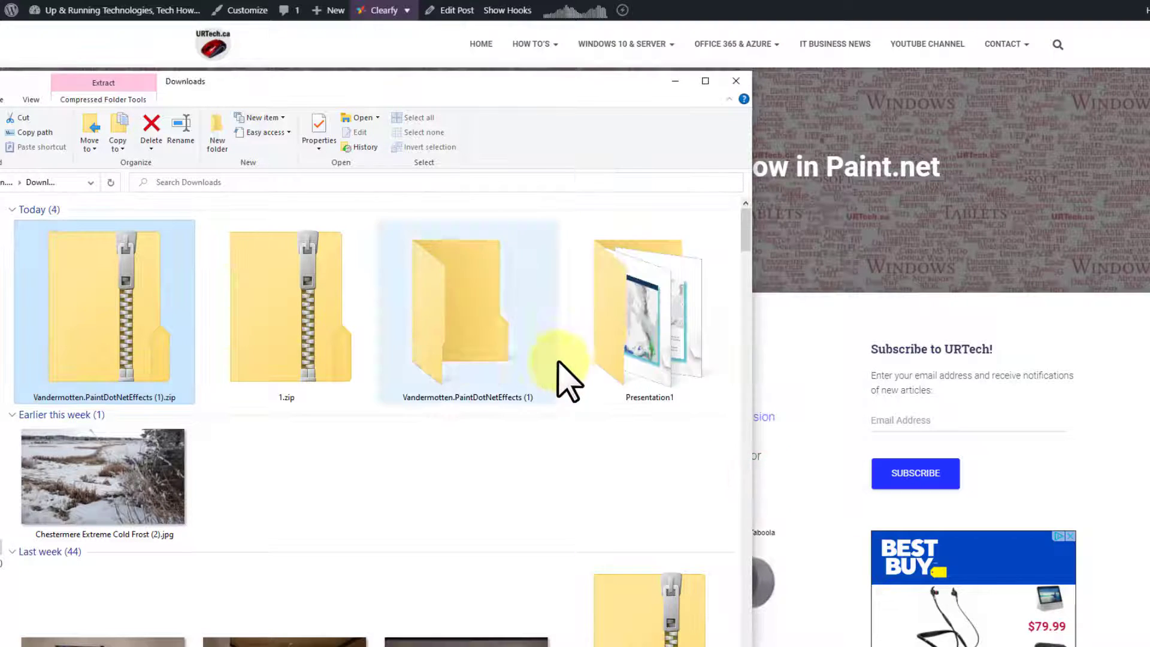
Run the extracted Install.exe and install all checked effects, including Drop Shadow
{"action": "double_click", "coordinate": [454, 308]}
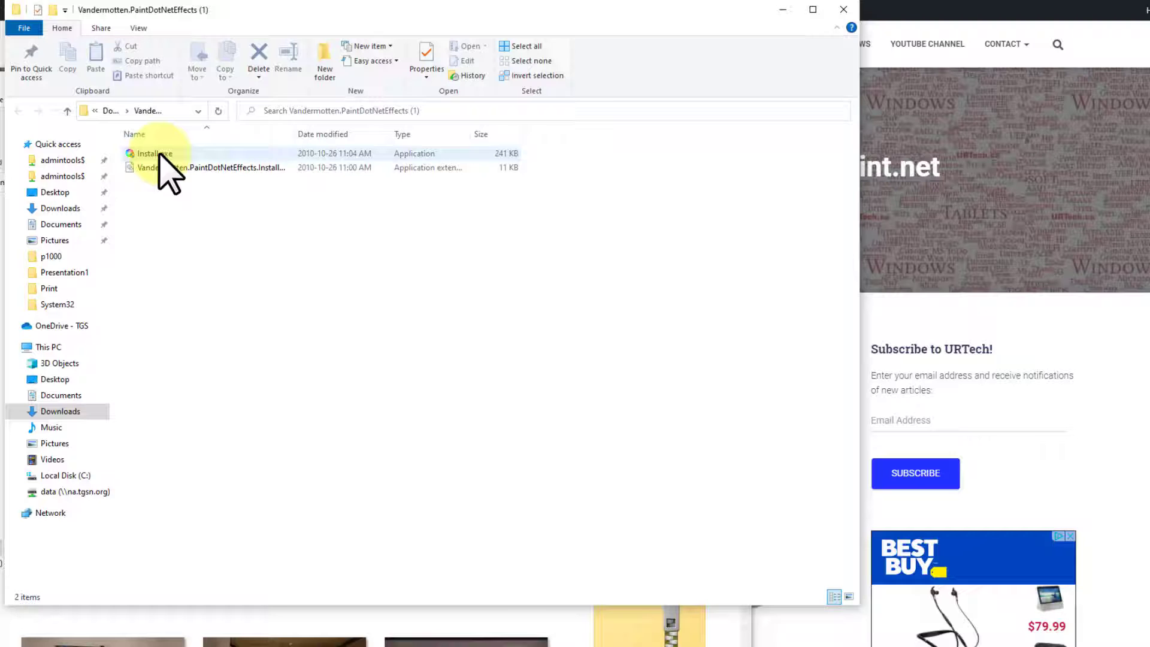
{"action": "left_click", "coordinate": [152, 154]}
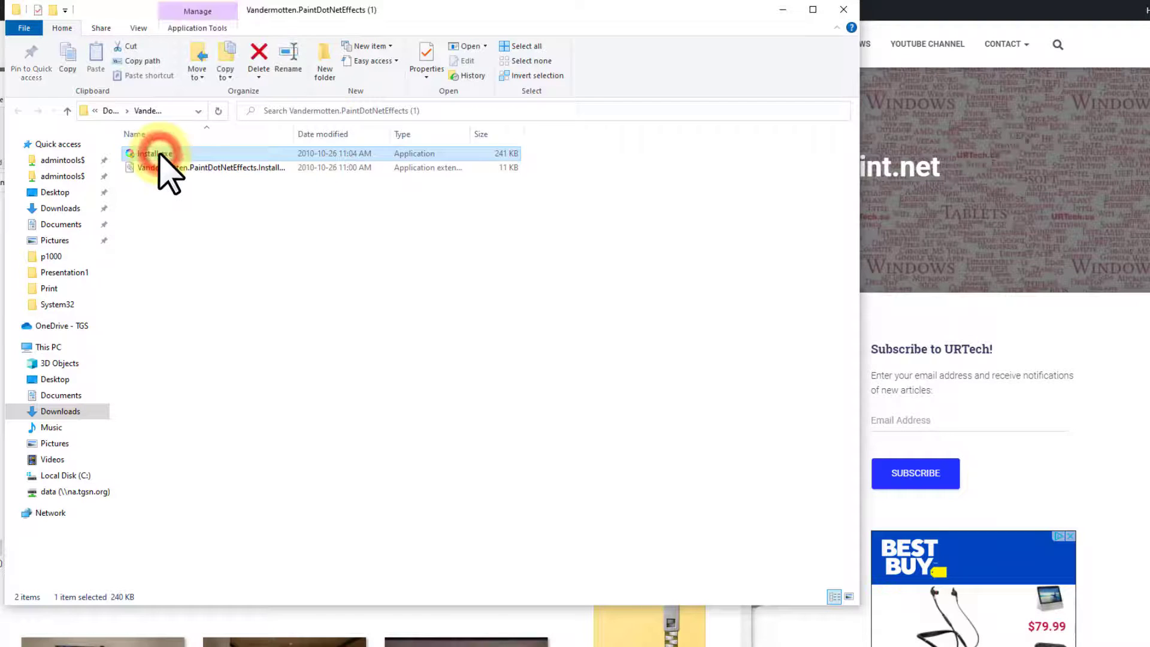
{"action": "double_click", "coordinate": [149, 154]}
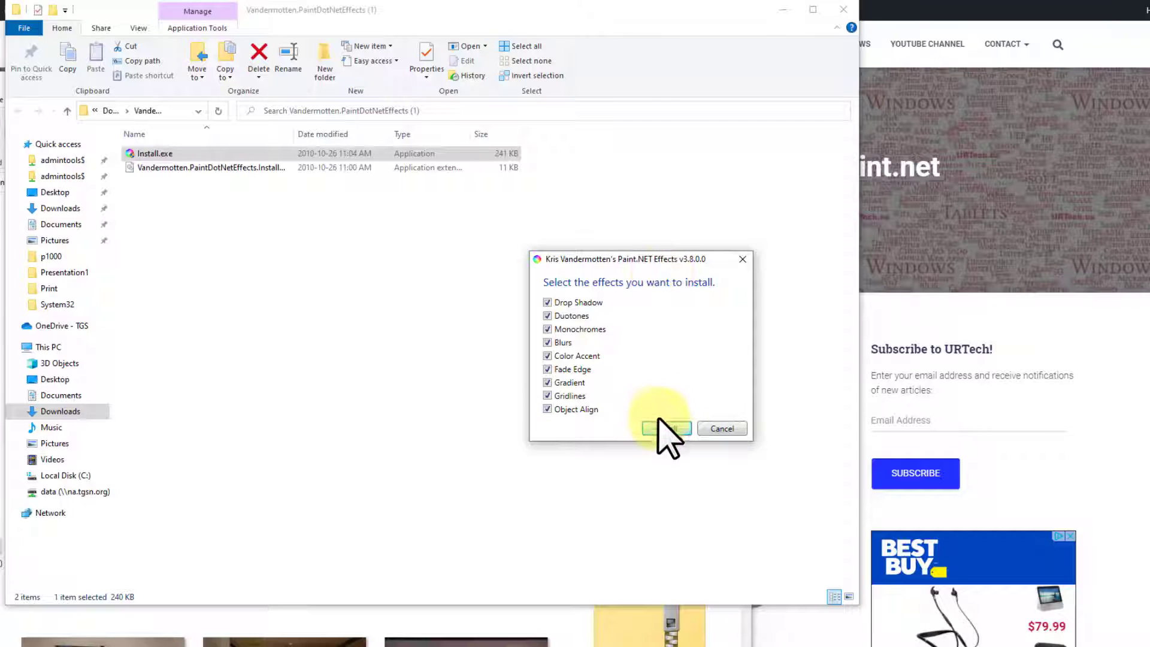
{"action": "left_click", "coordinate": [666, 428]}
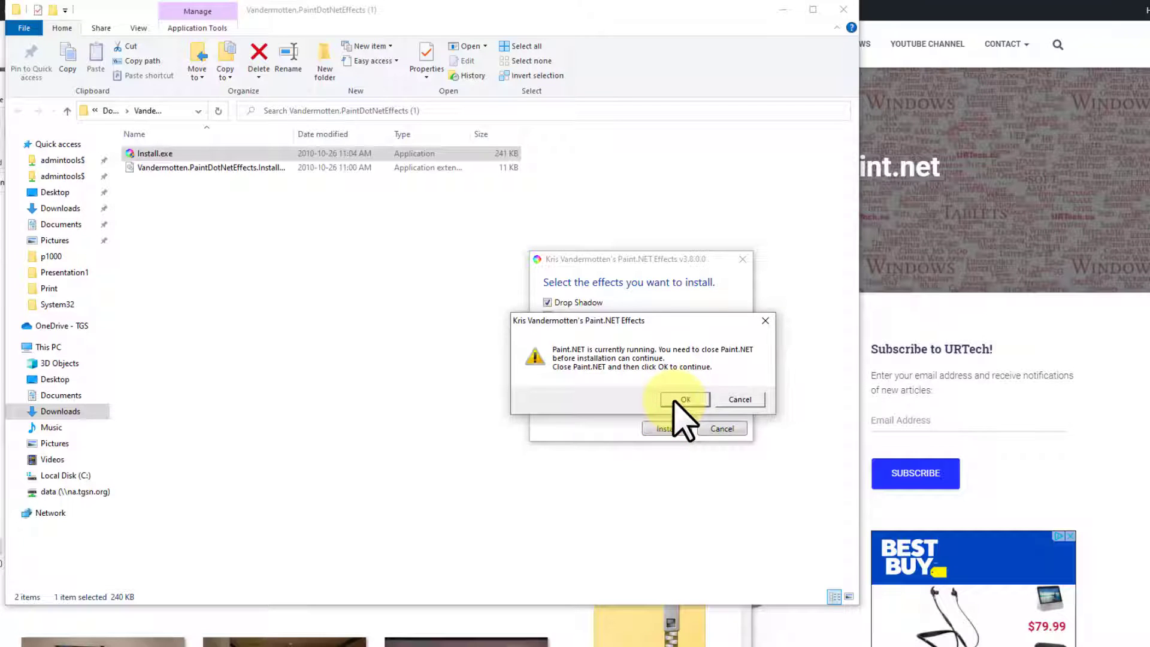
{"action": "left_click", "coordinate": [684, 400]}
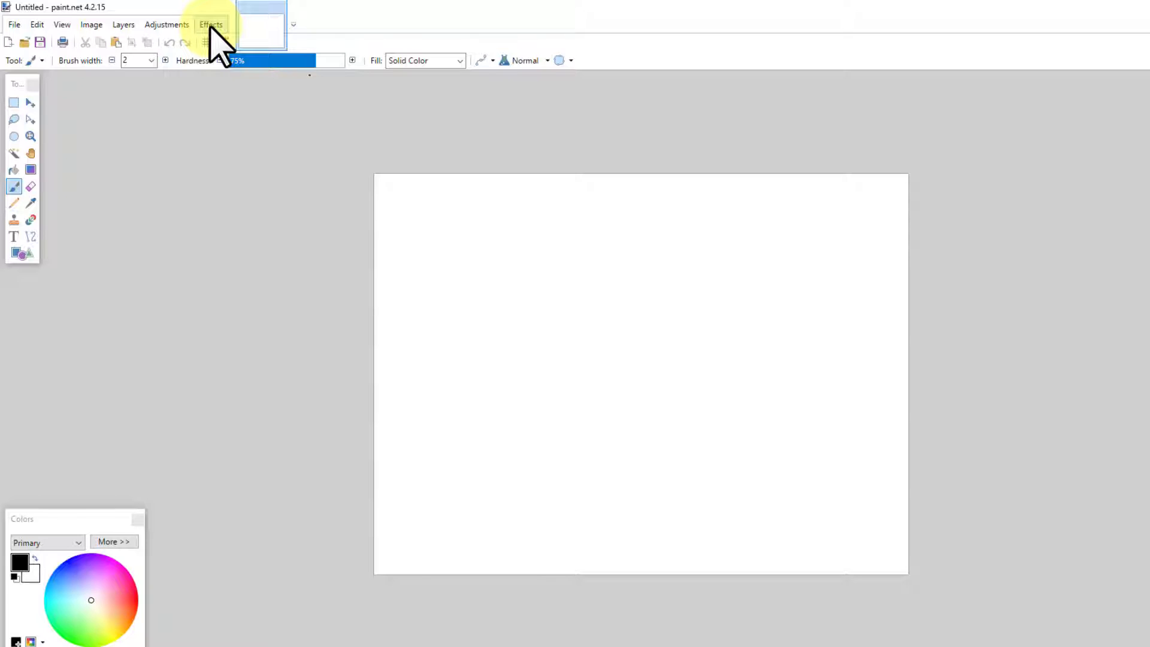
Open the Effects menu to look for the Object and Object Align categories
{"action": "left_click", "coordinate": [211, 25]}
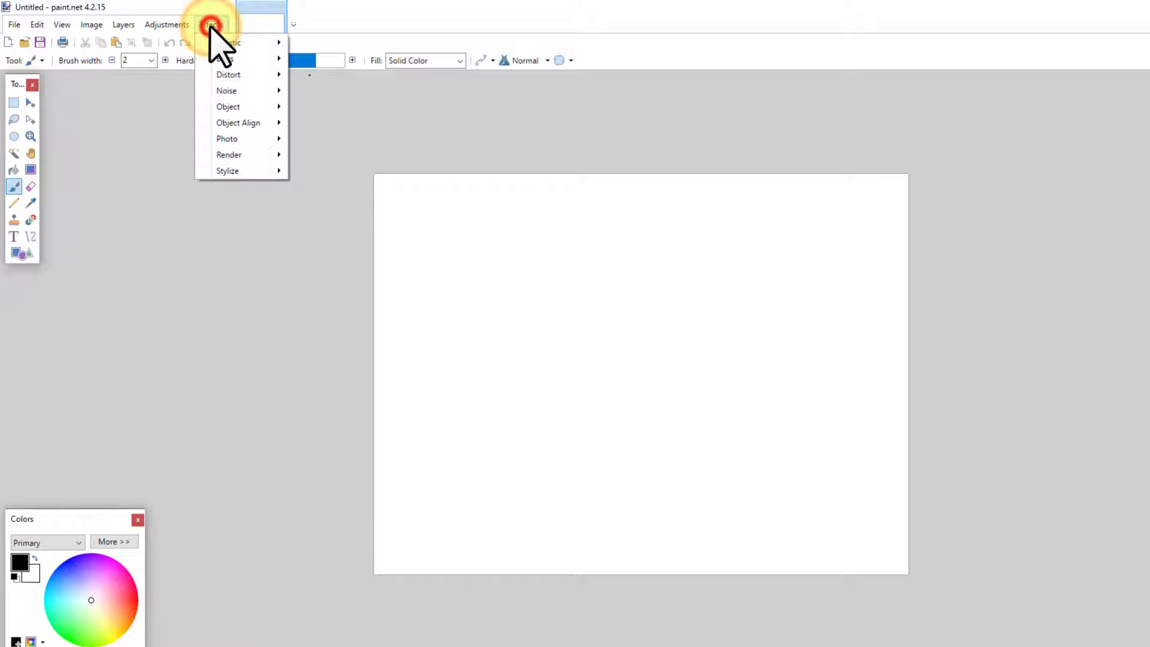
{"action": "mouse_move", "coordinate": [227, 91]}
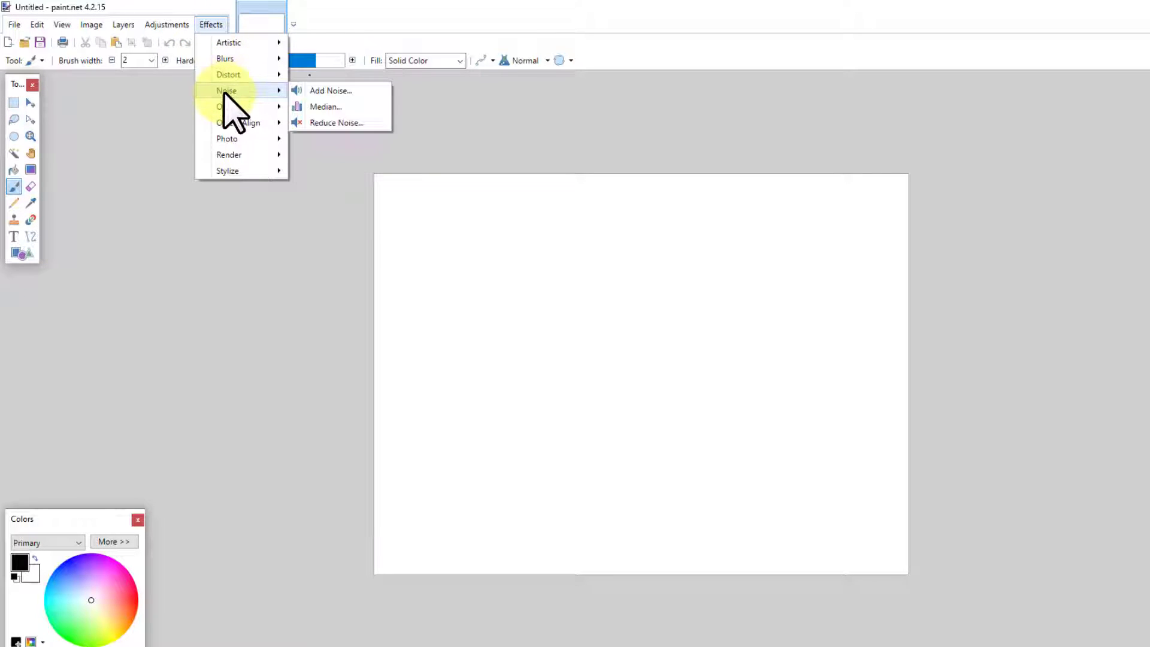
{"action": "mouse_move", "coordinate": [235, 122]}
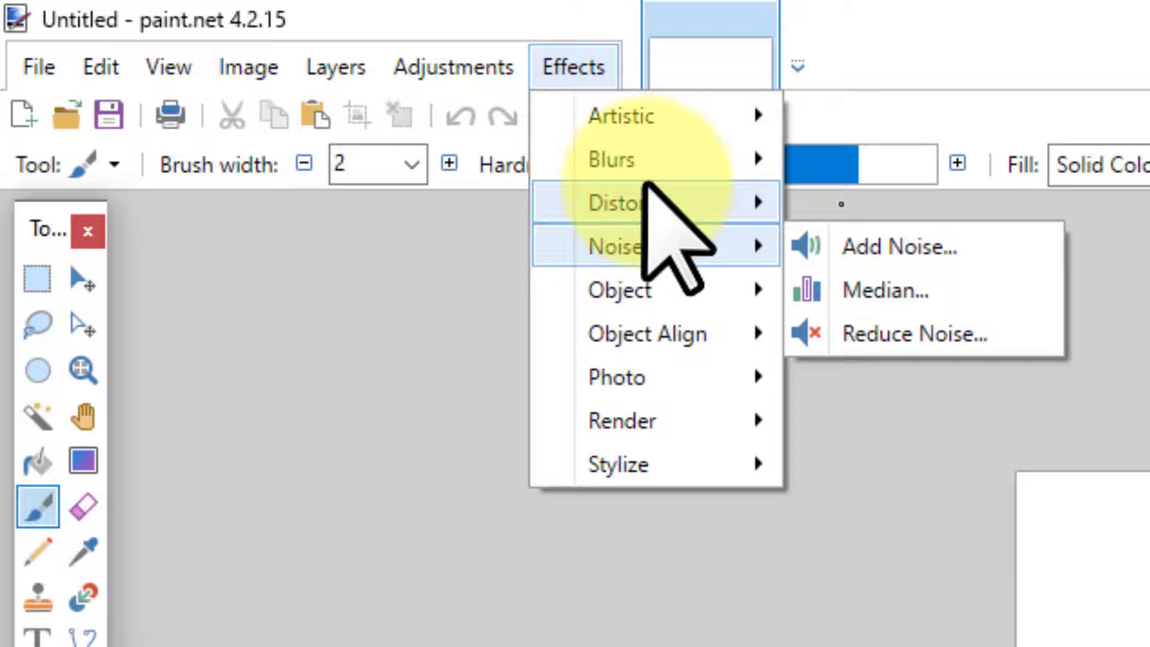
{"action": "mouse_move", "coordinate": [645, 116]}
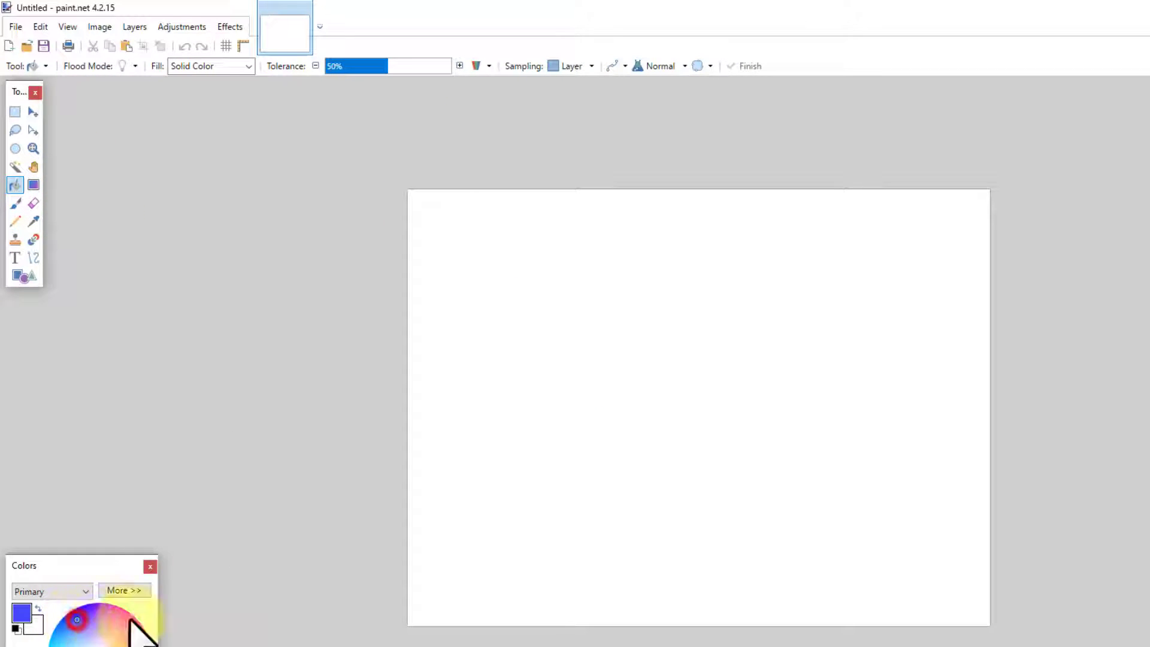
Fill the canvas blue, draw an ellipse at top-left, and choose yellow for filling
{"action": "left_click", "coordinate": [557, 435]}
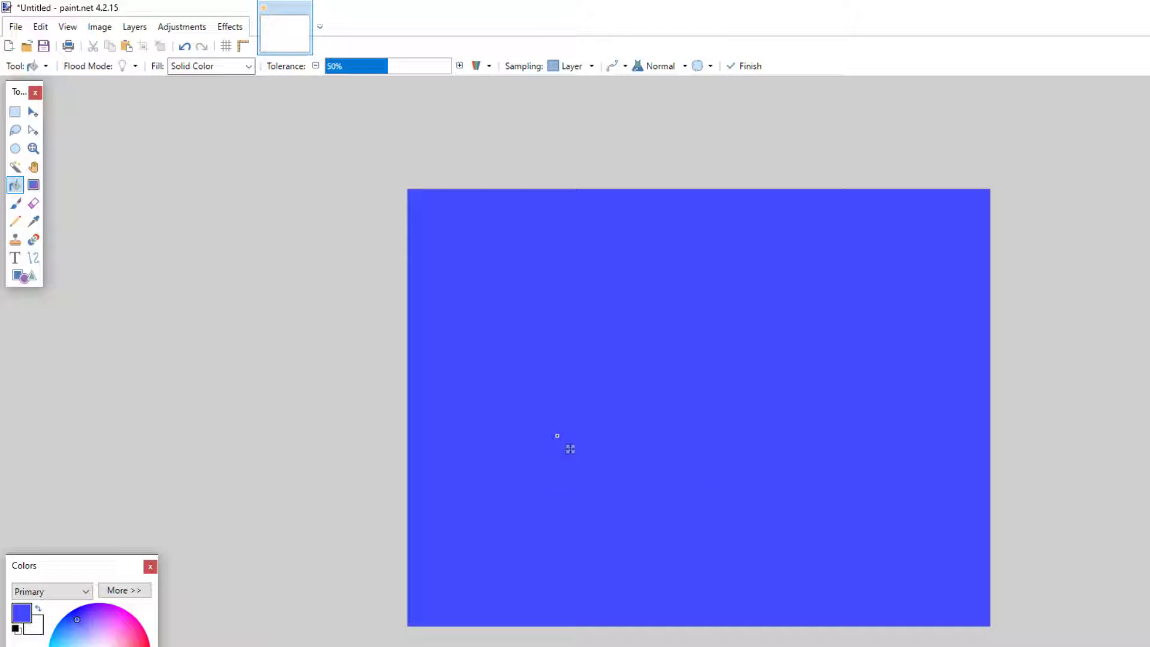
{"action": "left_click", "coordinate": [20, 276]}
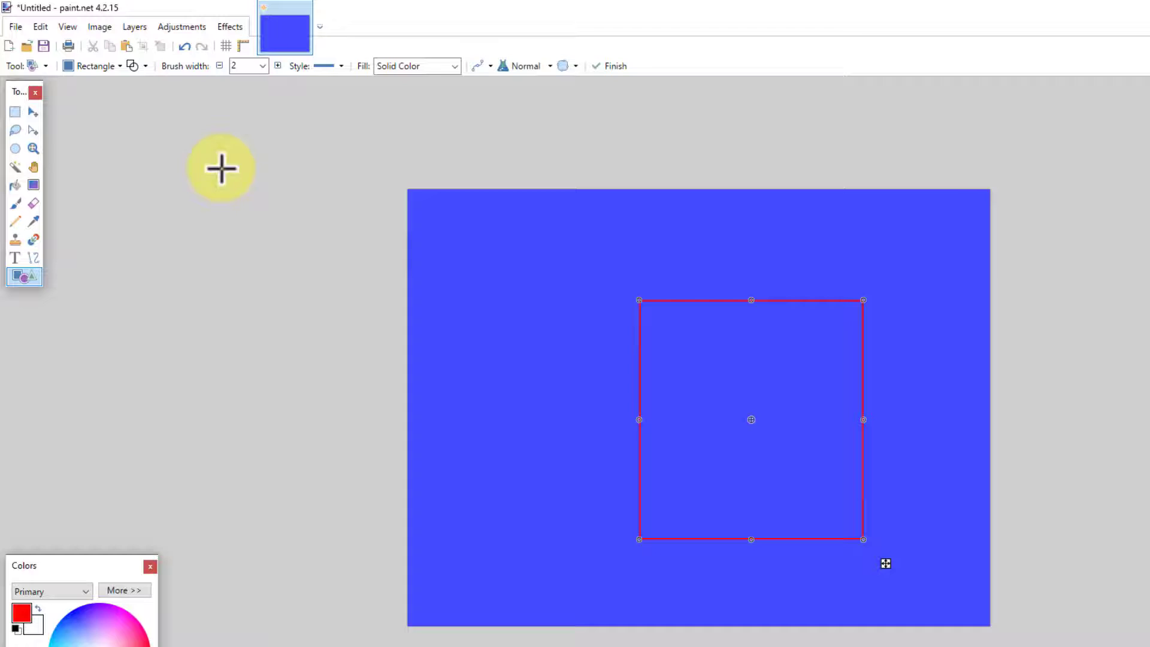
{"action": "left_click", "coordinate": [119, 66]}
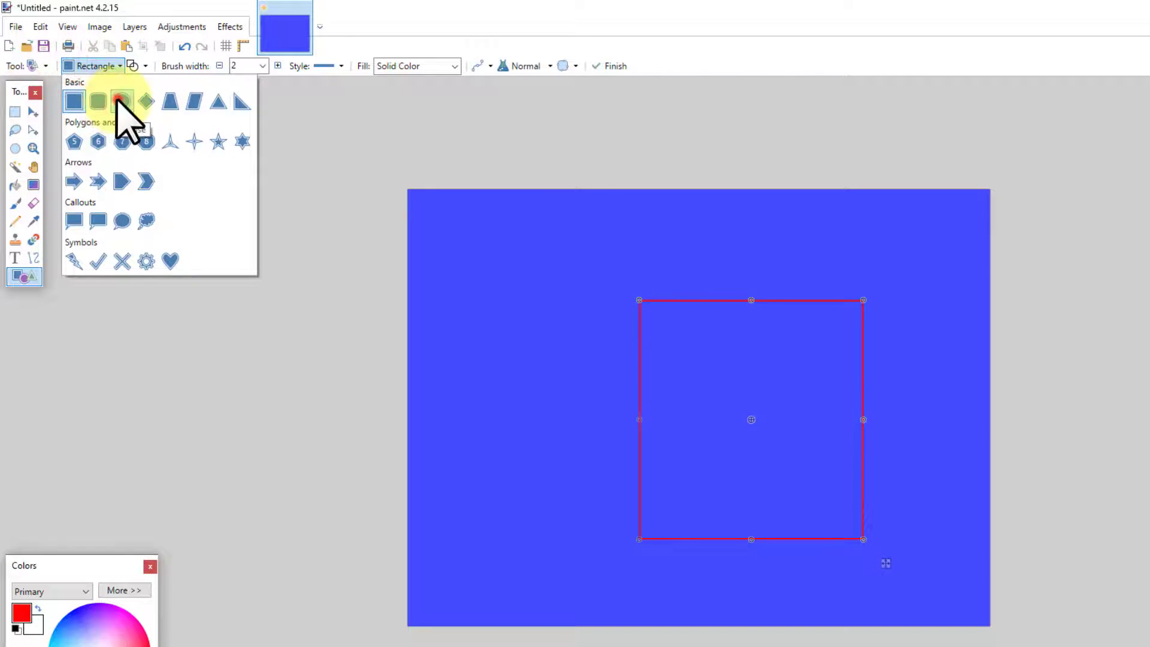
{"action": "left_click", "coordinate": [123, 100]}
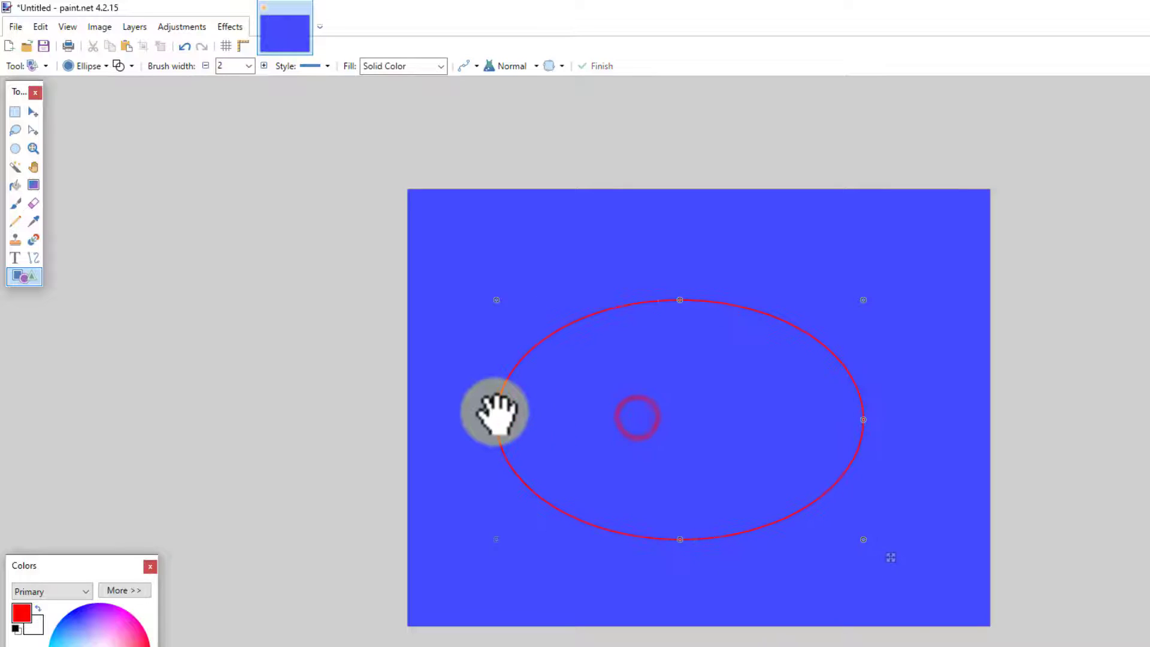
{"action": "left_click_drag", "start_coordinate": [495, 411], "coordinate": [827, 470]}
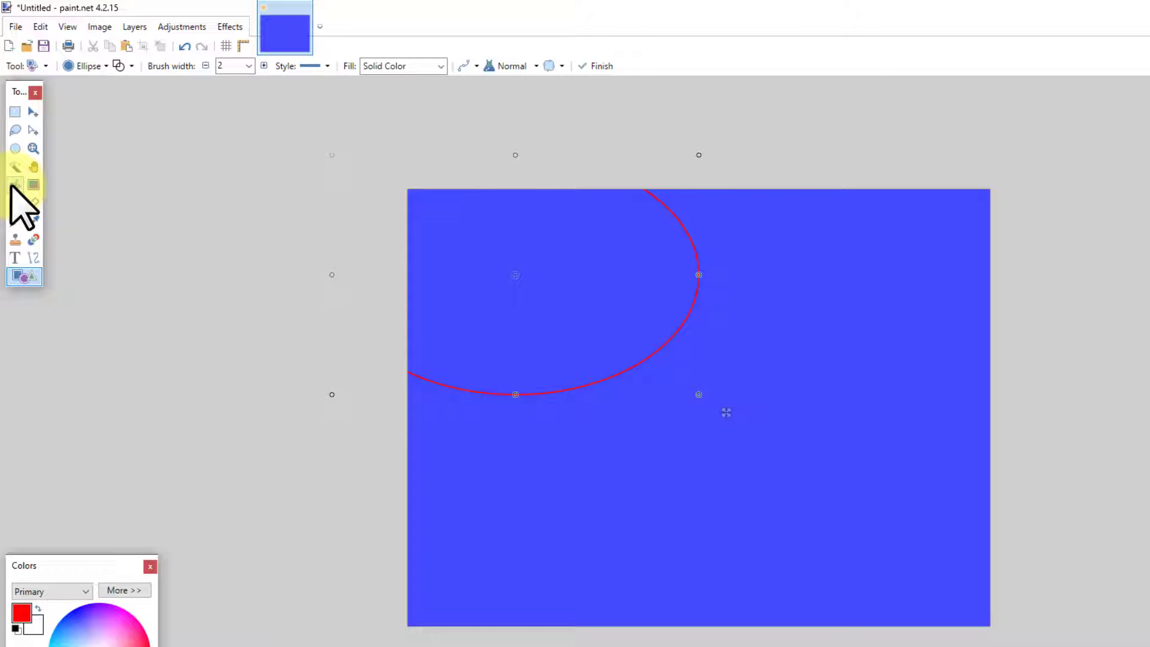
{"action": "left_click", "coordinate": [15, 185]}
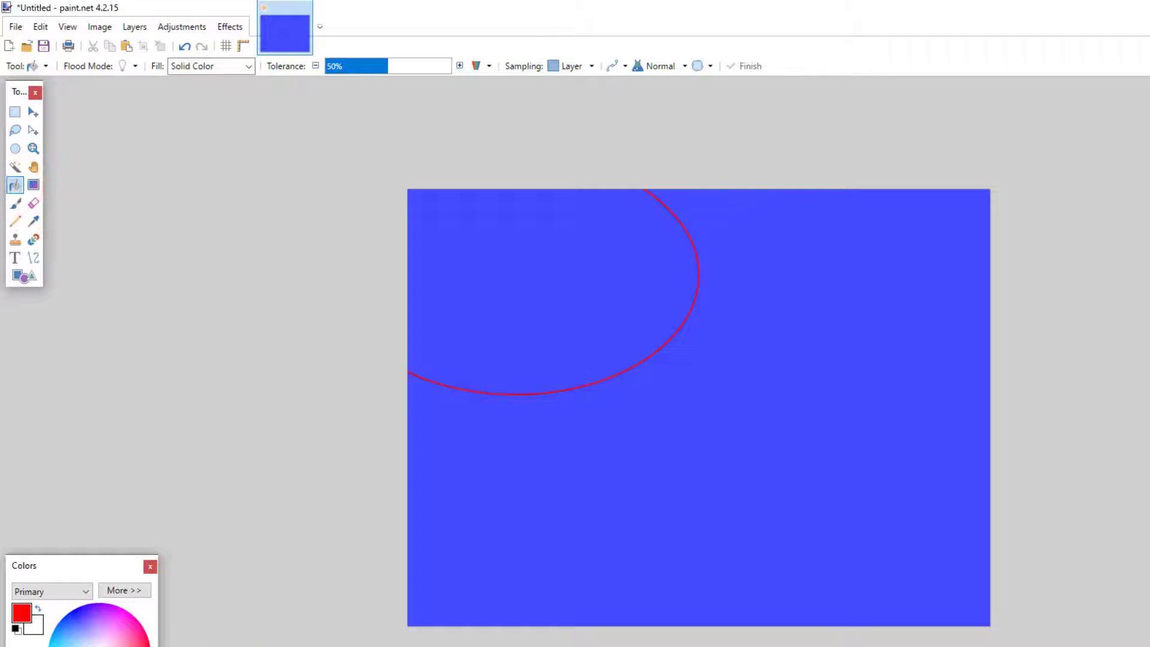
{"action": "left_click", "coordinate": [519, 316]}
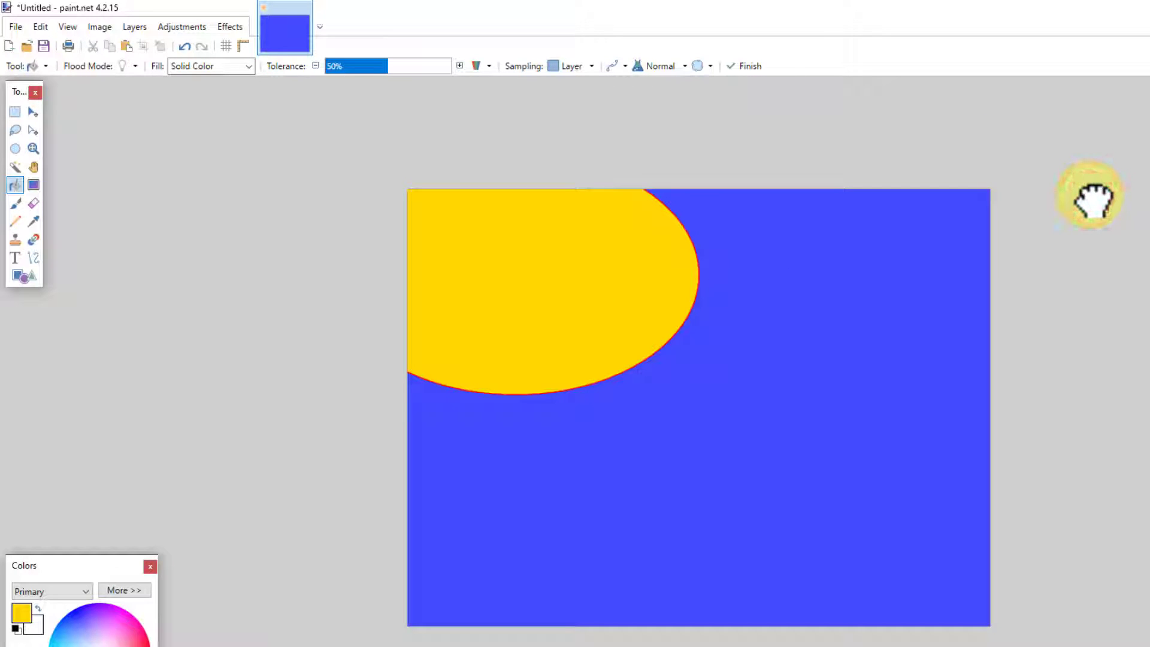
{"action": "mouse_move", "coordinate": [1090, 195]}
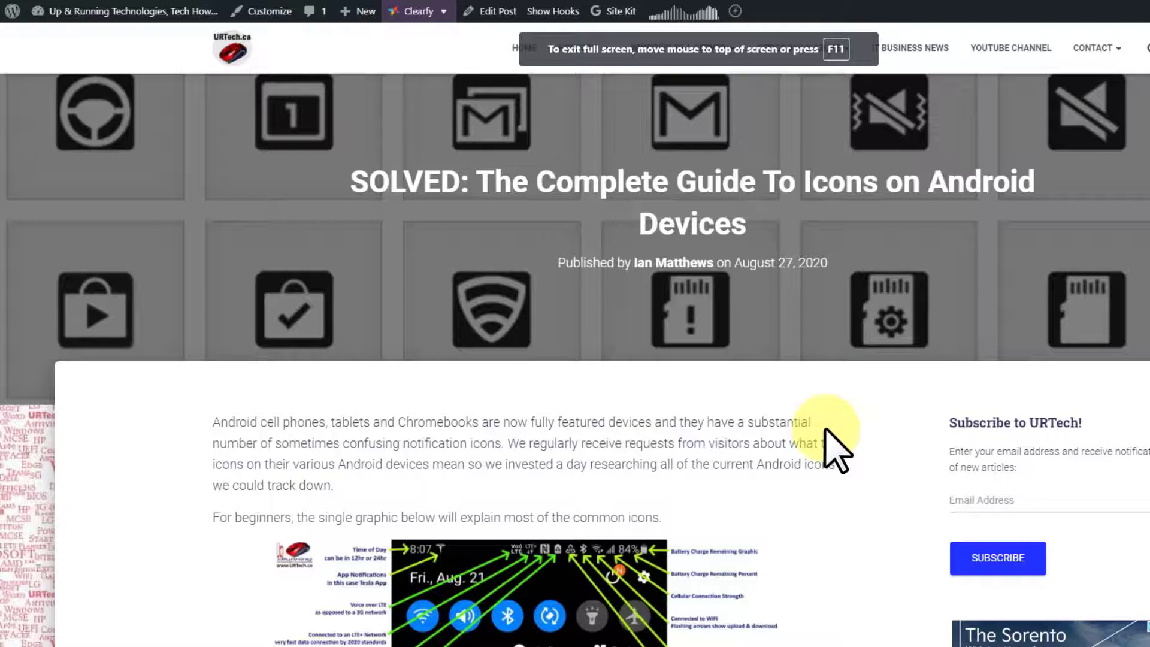
Scroll down the Android icons guide to the notification icon list
{"action": "scroll", "scroll_direction": "down", "scroll_amount": 3}
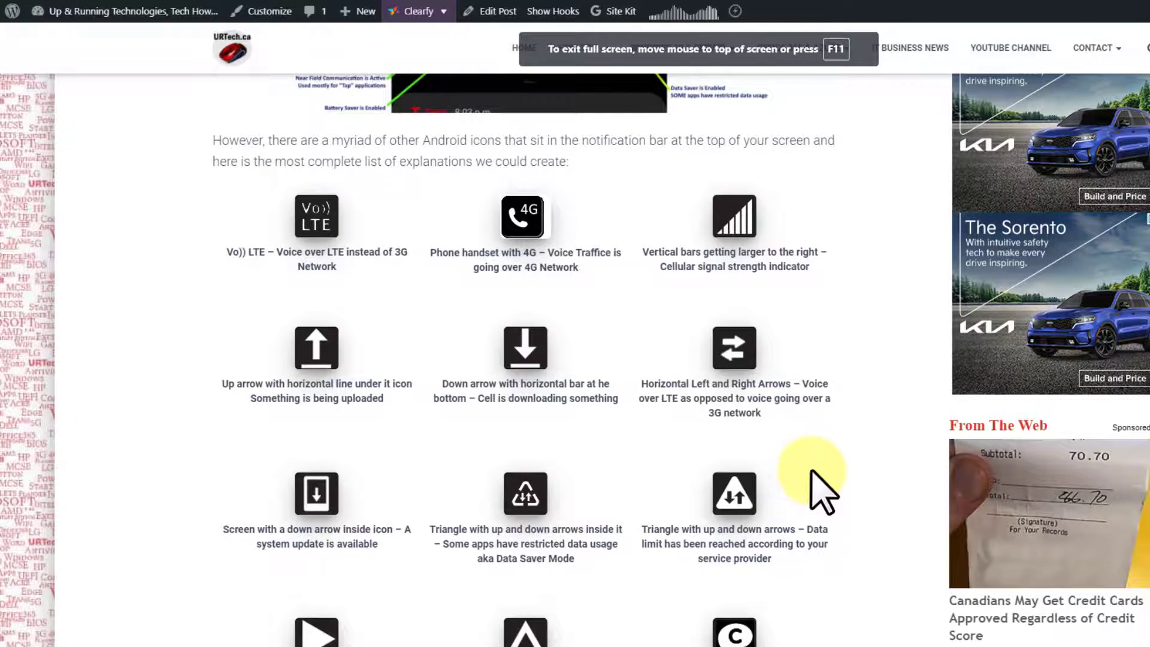
{"action": "scroll", "scroll_direction": "down", "scroll_amount": 3}
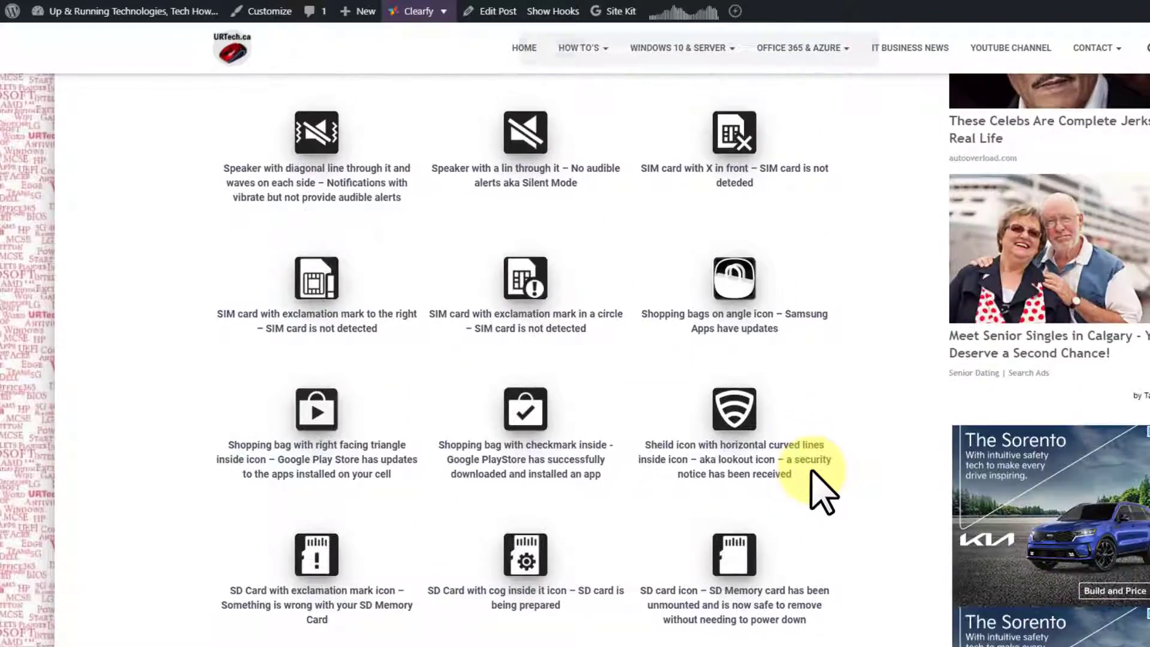
{"action": "scroll", "scroll_direction": "down", "scroll_amount": 3}
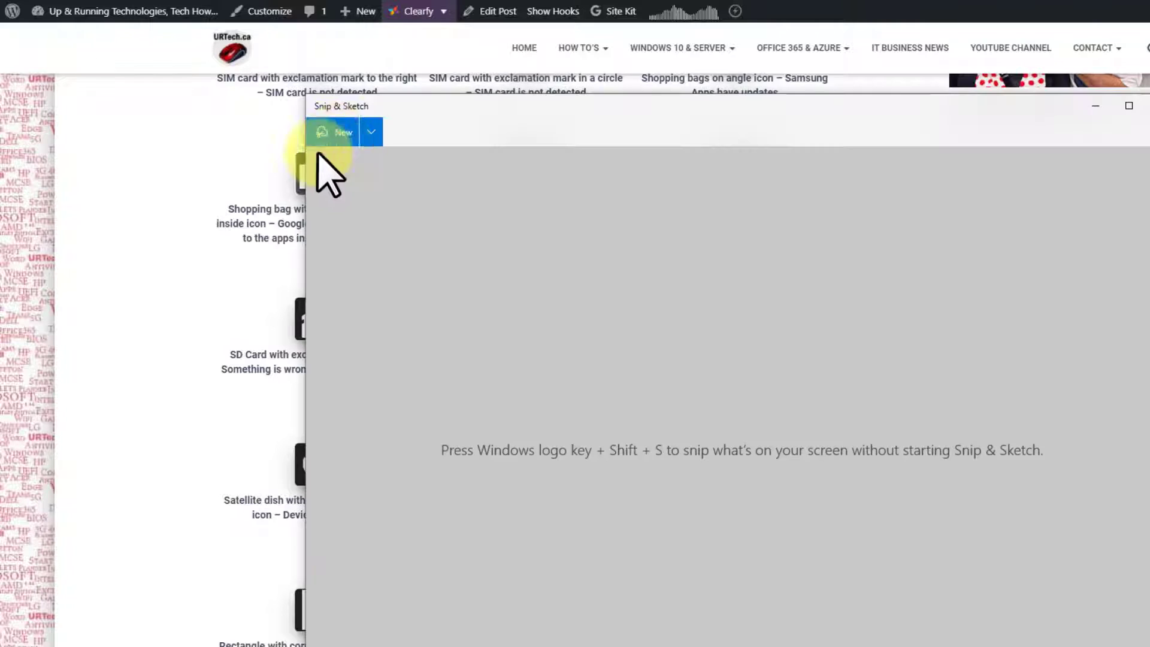
Start a new Snip & Sketch capture of the shopping bag checkmark icon
{"action": "left_click", "coordinate": [336, 131]}
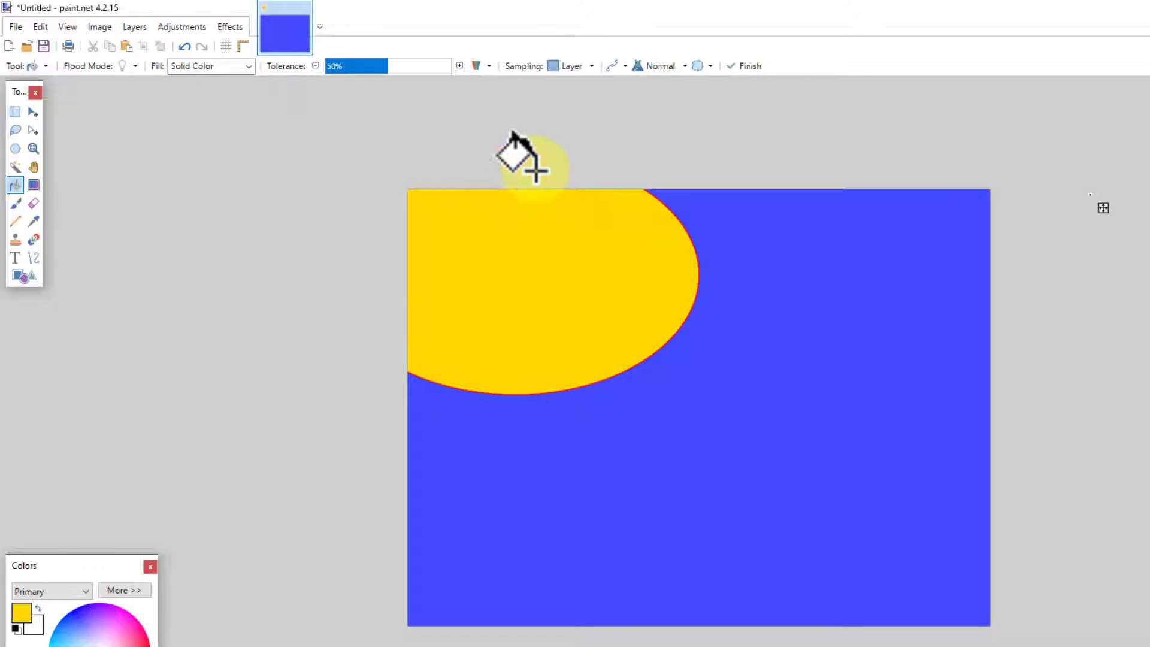
{"action": "left_click", "coordinate": [34, 112]}
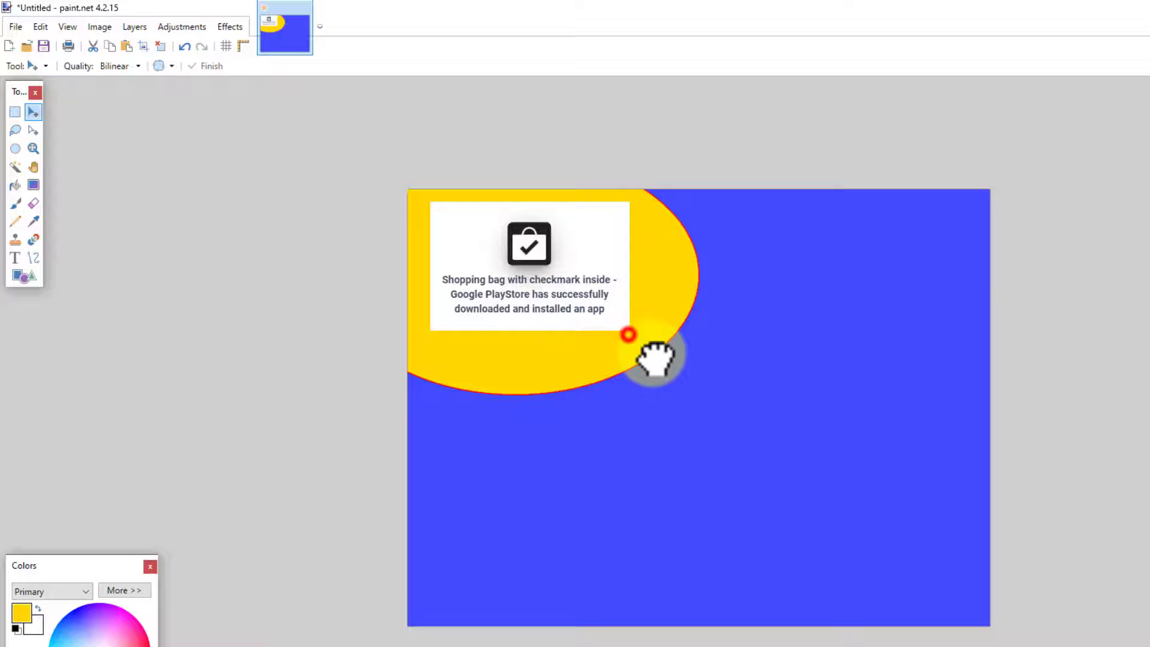
{"action": "left_click", "coordinate": [230, 26]}
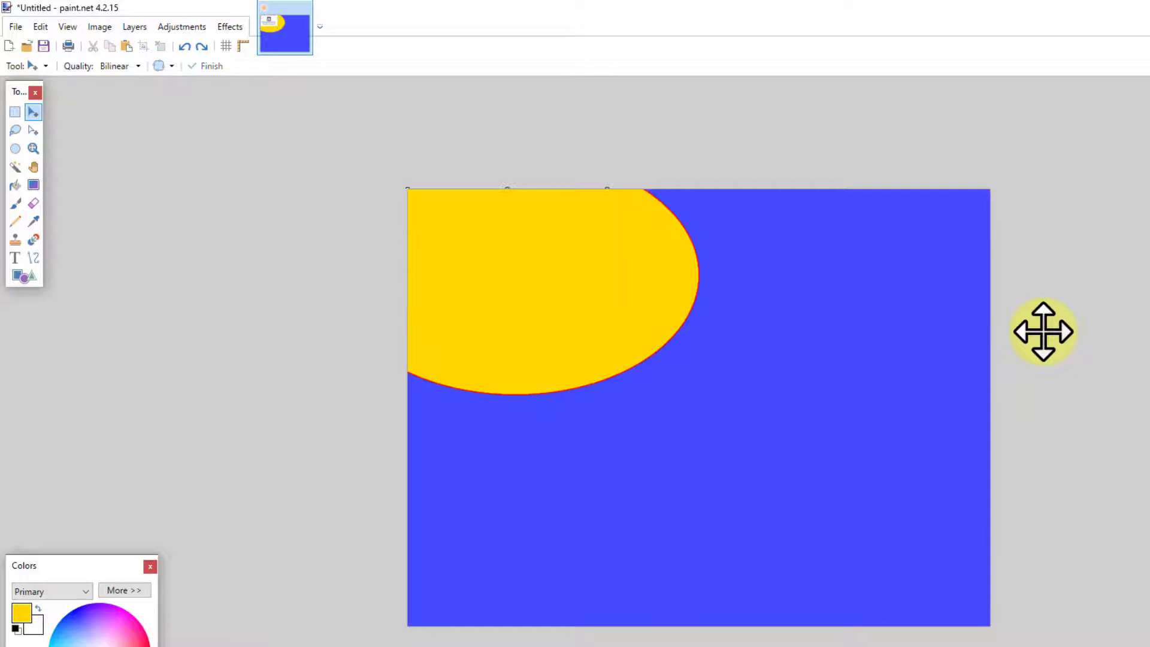
{"action": "left_click", "coordinate": [39, 26]}
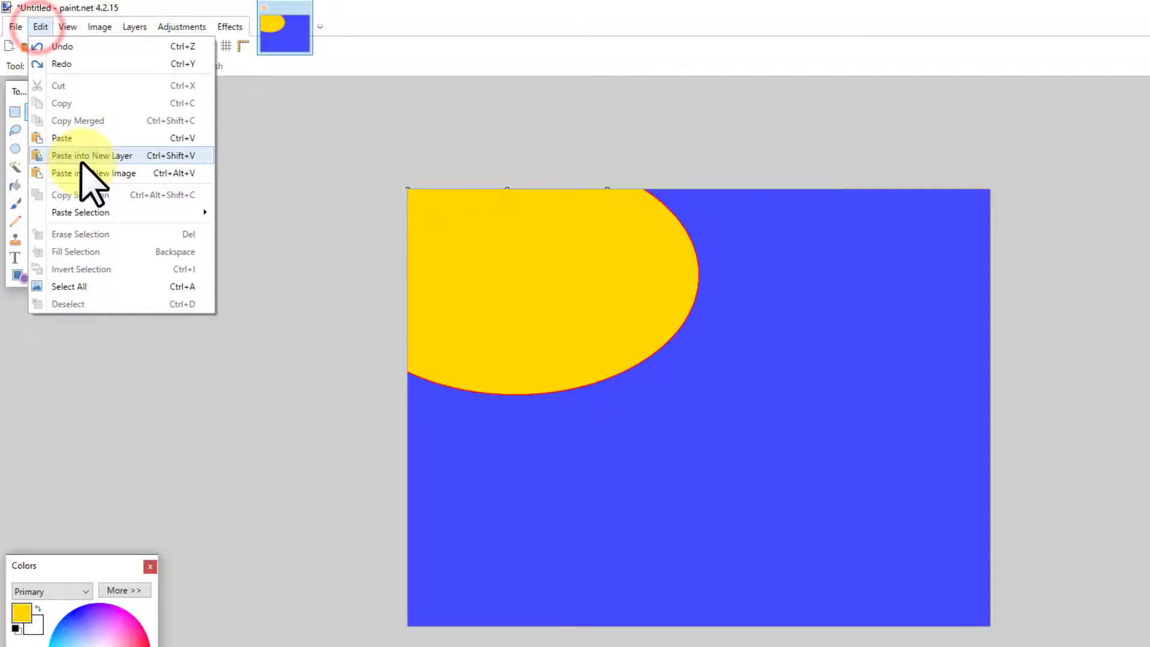
Paste the shopping-bag snip into a new layer and nudge it down-right inside the ellipse
{"action": "left_click", "coordinate": [92, 155]}
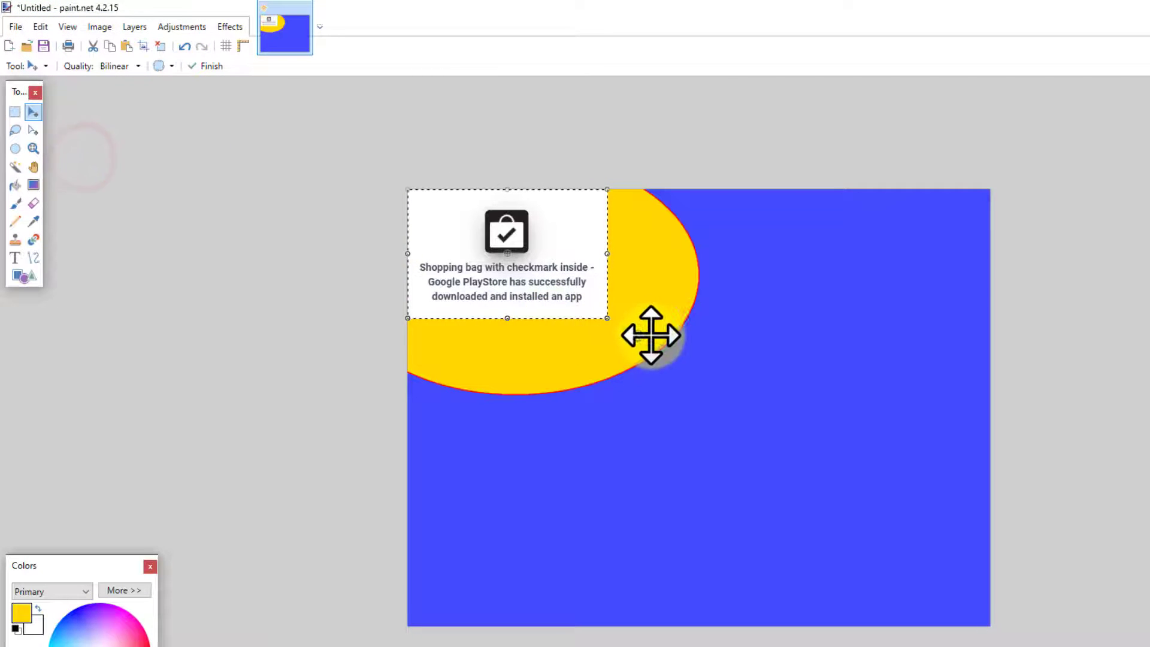
{"action": "left_click_drag", "start_coordinate": [651, 335], "coordinate": [718, 347]}
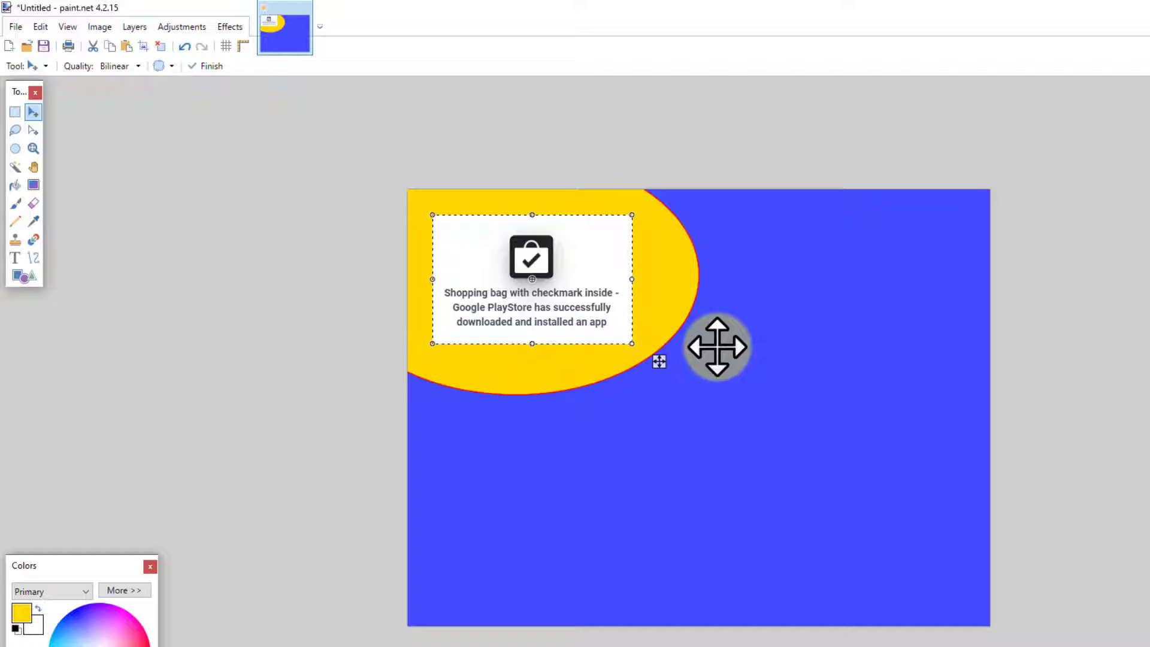
{"action": "left_click", "coordinate": [230, 27]}
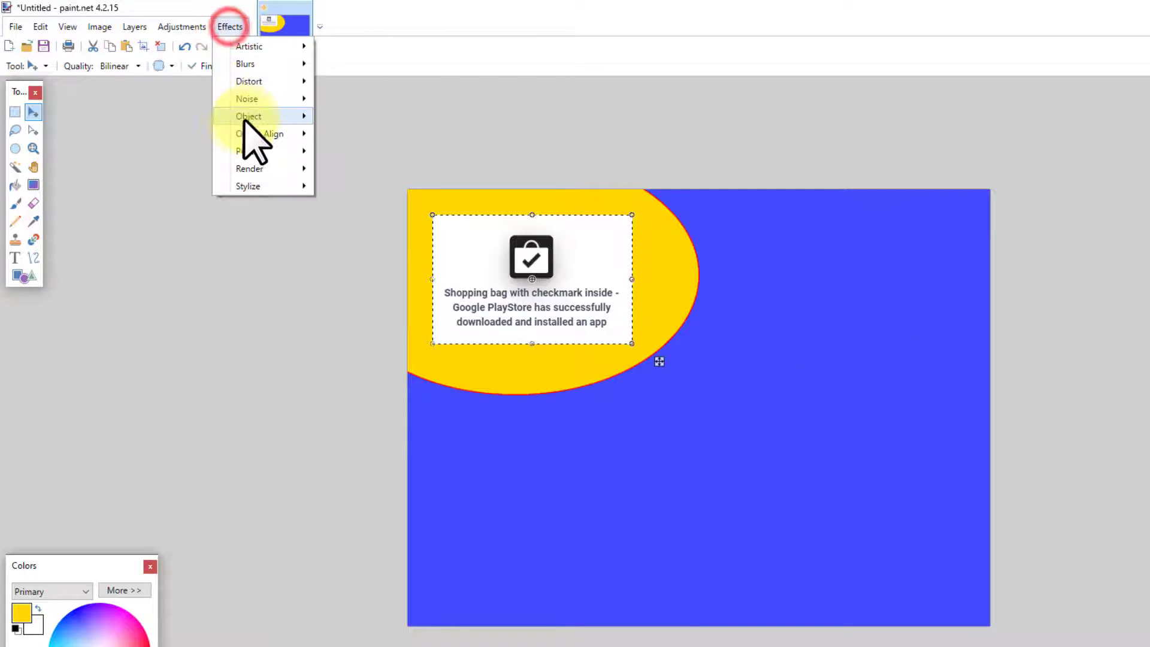
{"action": "left_click", "coordinate": [248, 115]}
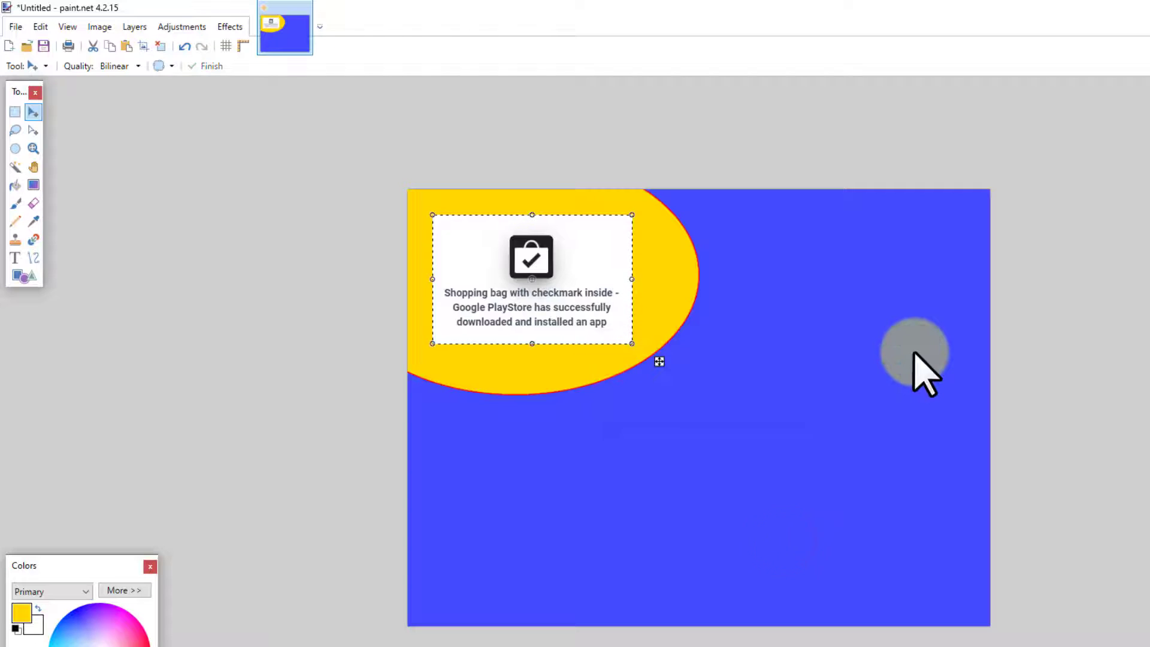
{"action": "mouse_move", "coordinate": [965, 346]}
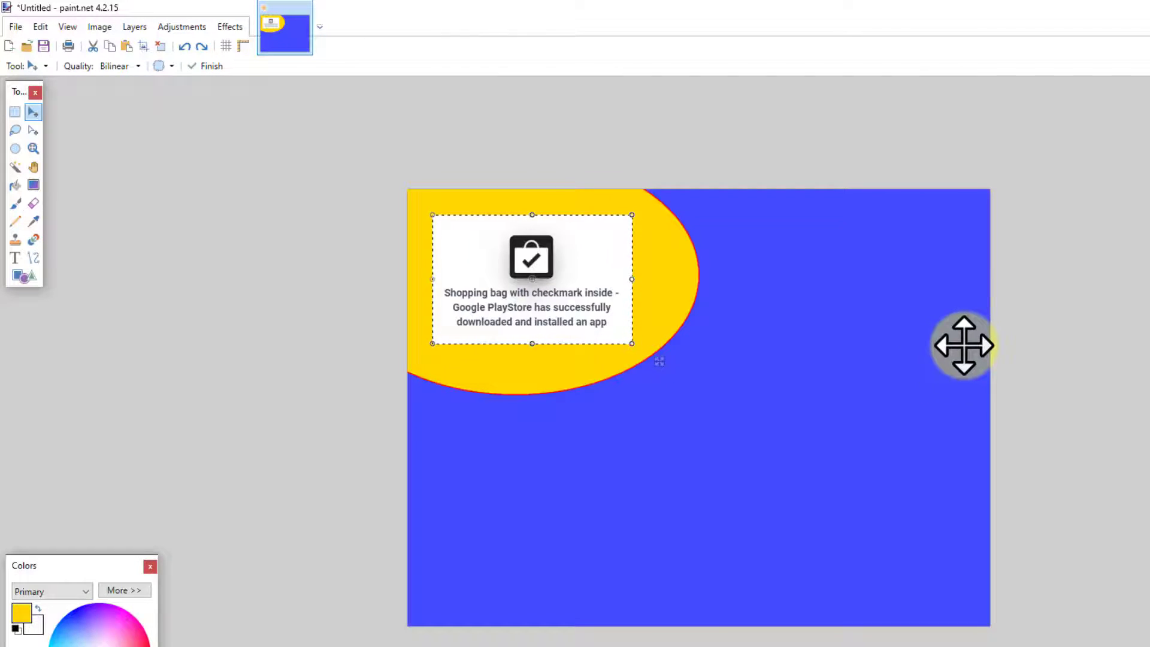
{"action": "mouse_move", "coordinate": [493, 160]}
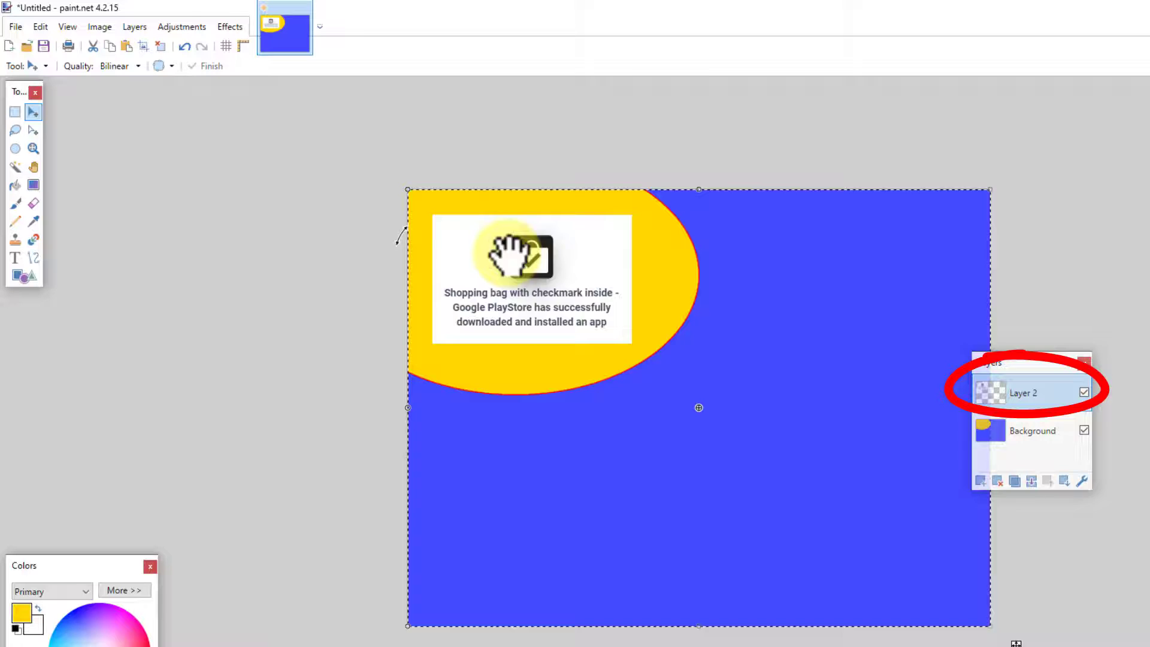
{"action": "mouse_move", "coordinate": [327, 312]}
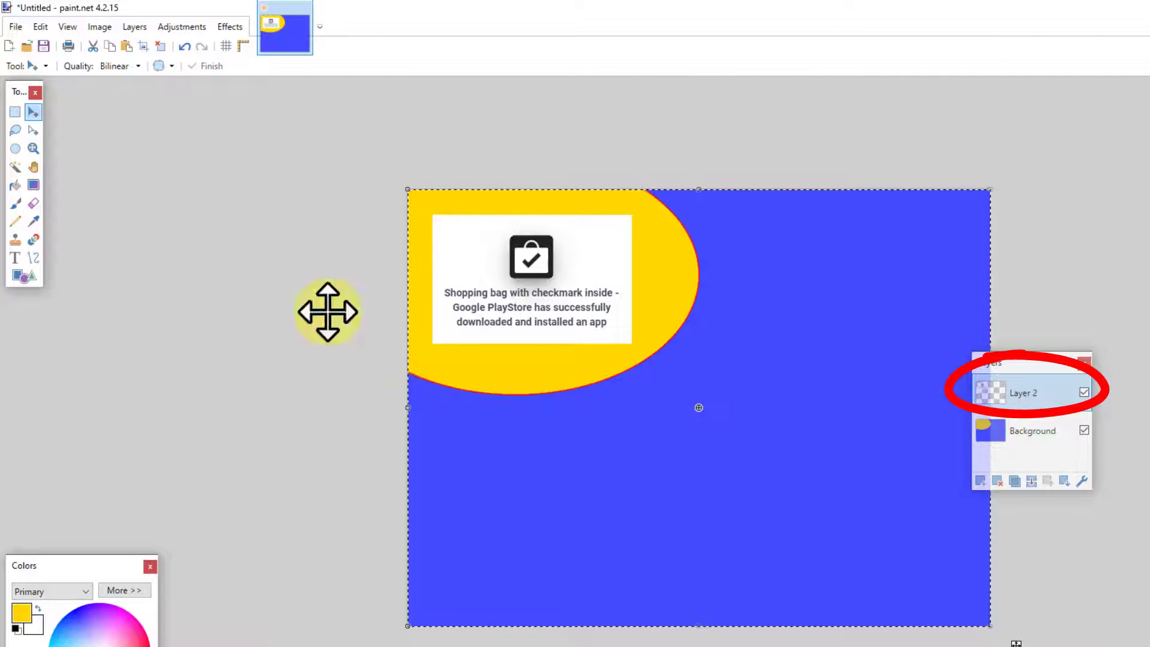
{"action": "mouse_move", "coordinate": [13, 114]}
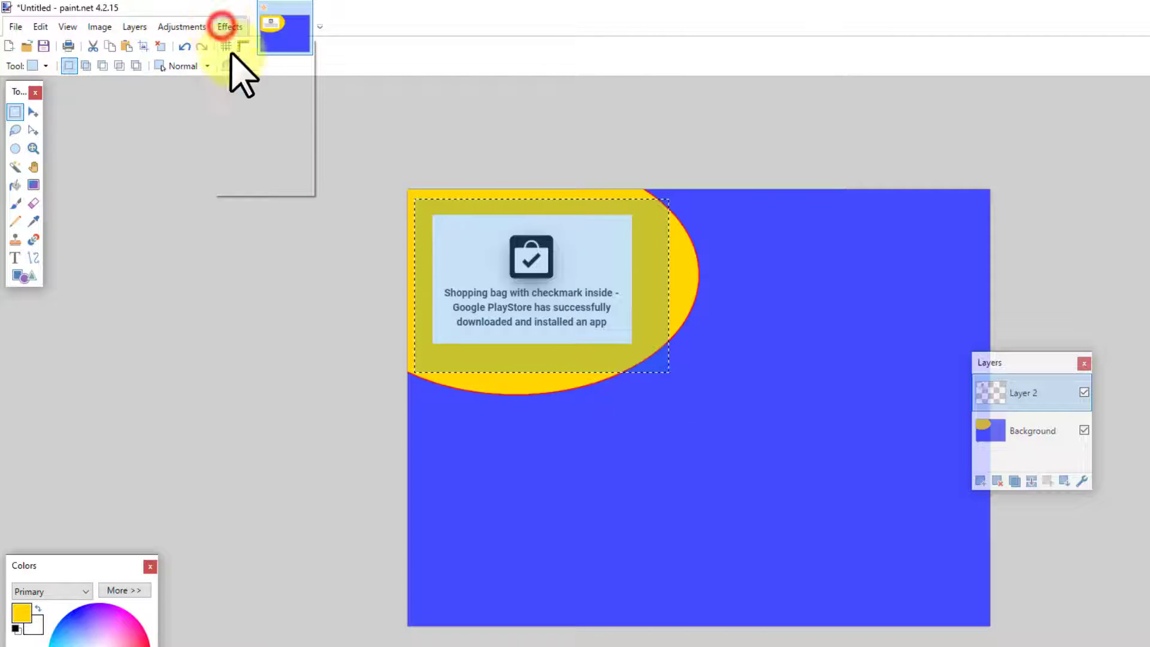
Apply a red Drop Shadow to the shopping-bag snip with offsets of 7 and lower opacity
{"action": "left_click", "coordinate": [230, 26]}
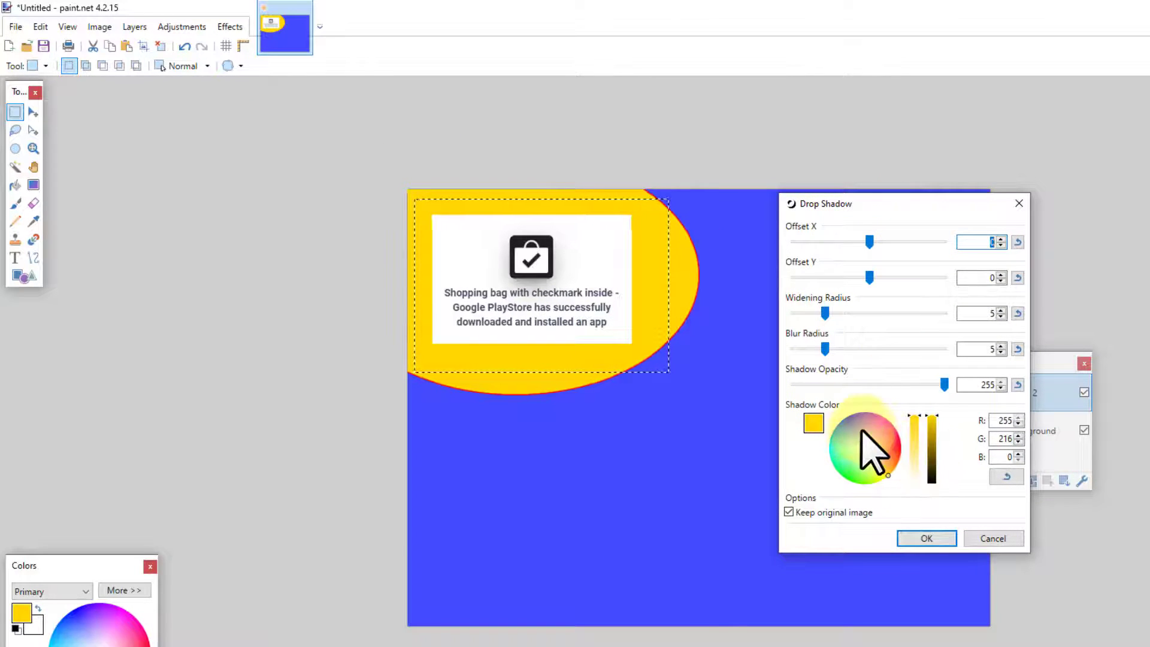
{"action": "left_click", "coordinate": [898, 448]}
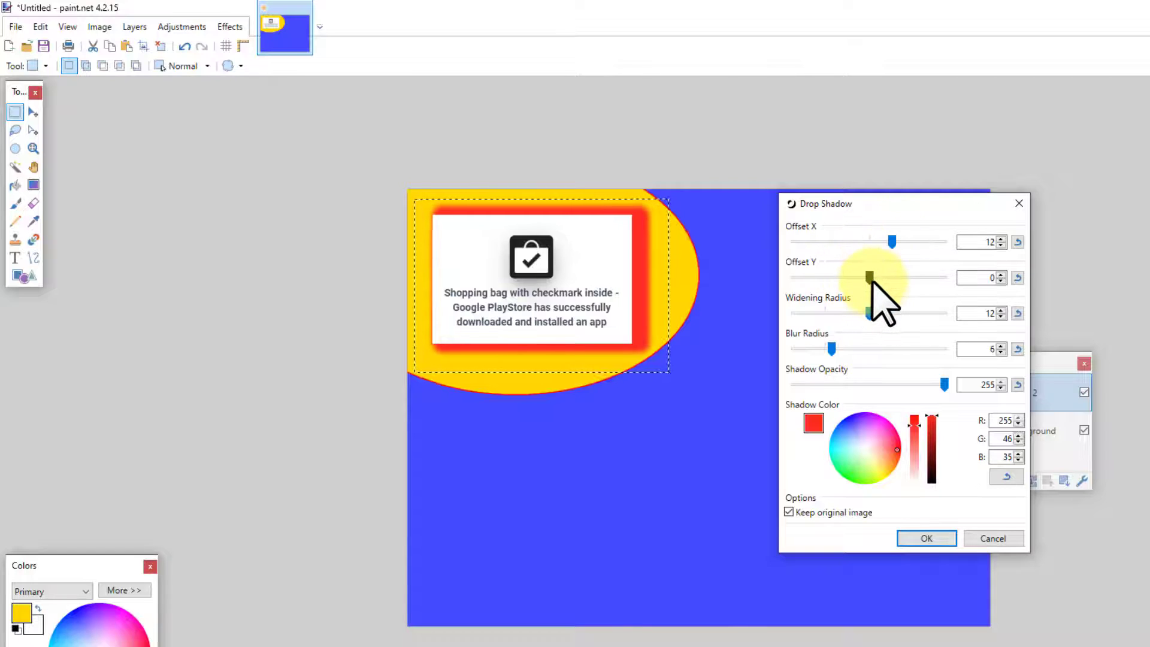
{"action": "left_click_drag", "start_coordinate": [867, 277], "coordinate": [904, 277]}
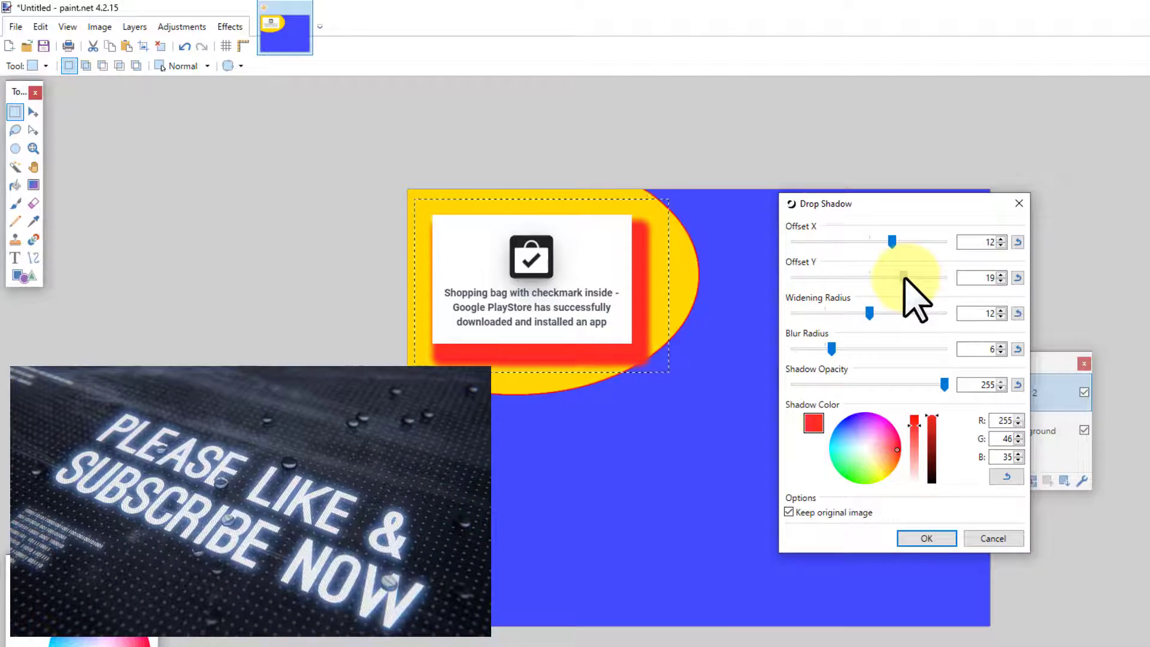
{"action": "left_click_drag", "start_coordinate": [904, 277], "coordinate": [884, 277]}
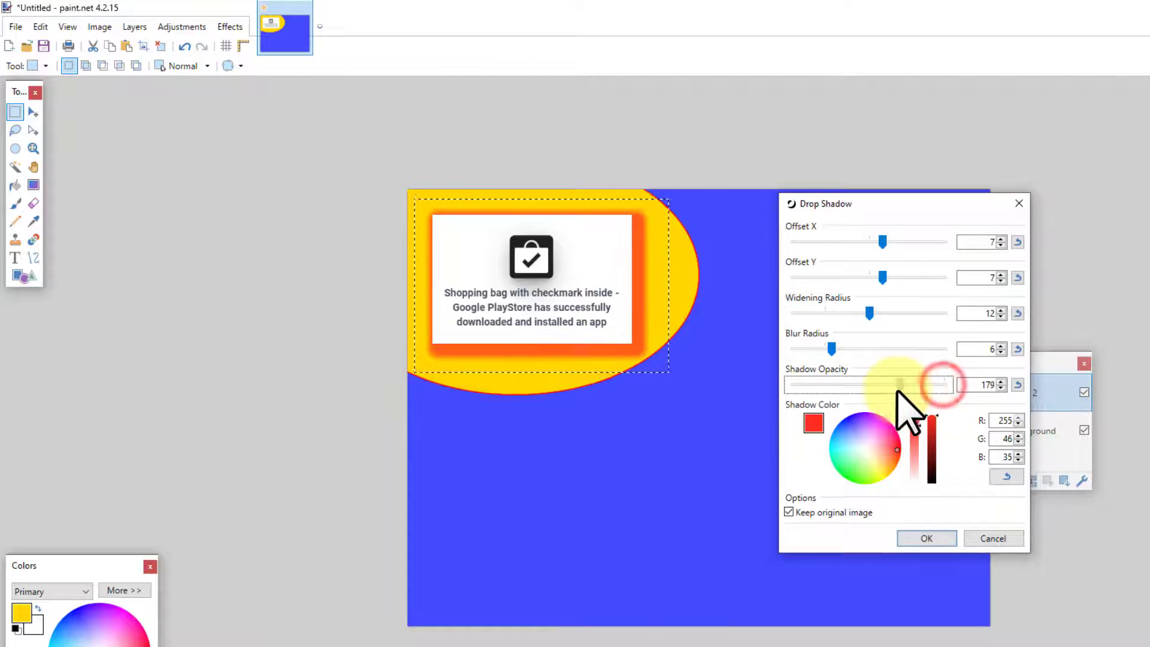
{"action": "left_click_drag", "start_coordinate": [954, 384], "coordinate": [893, 385]}
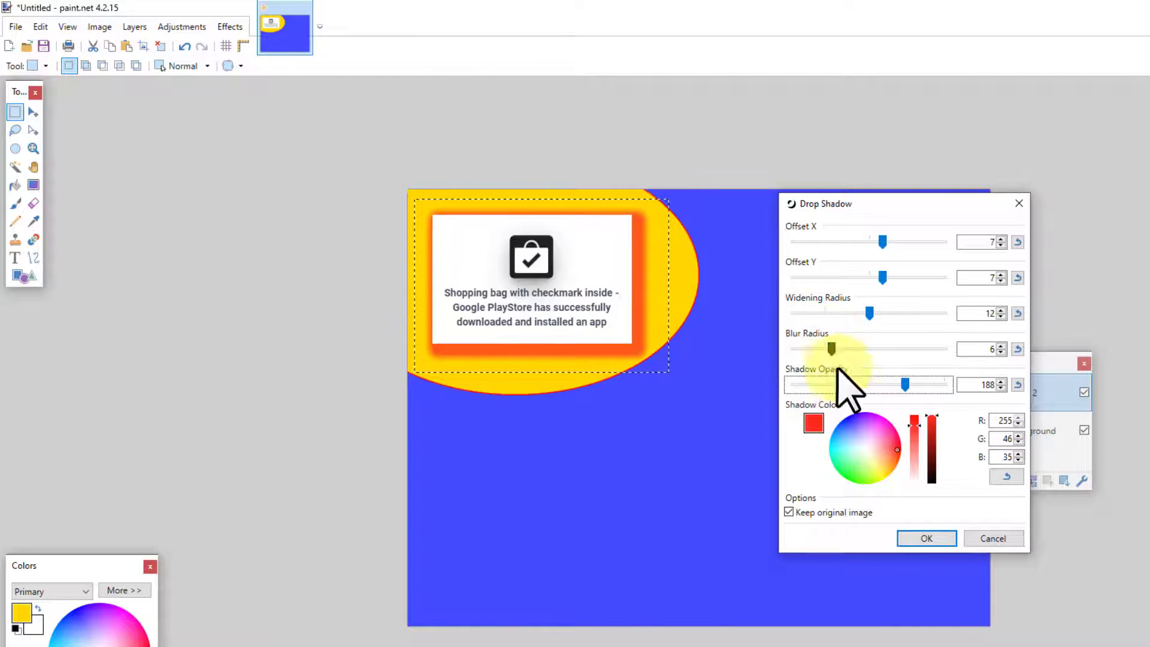
{"action": "left_click", "coordinate": [927, 539]}
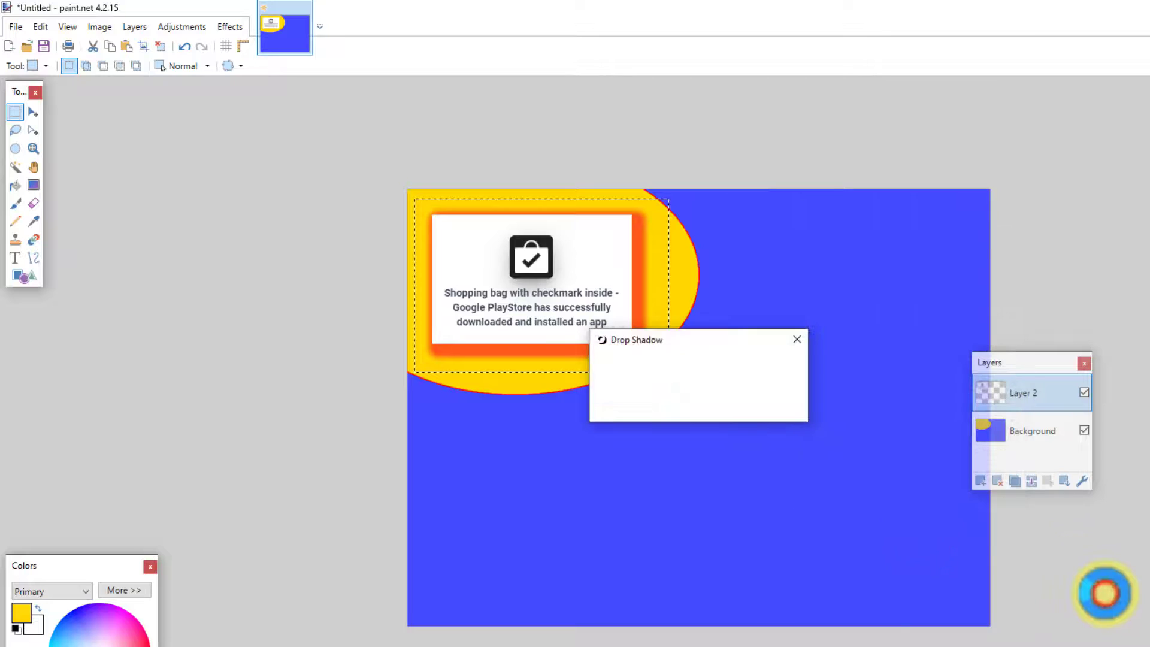
{"action": "left_click", "coordinate": [797, 339]}
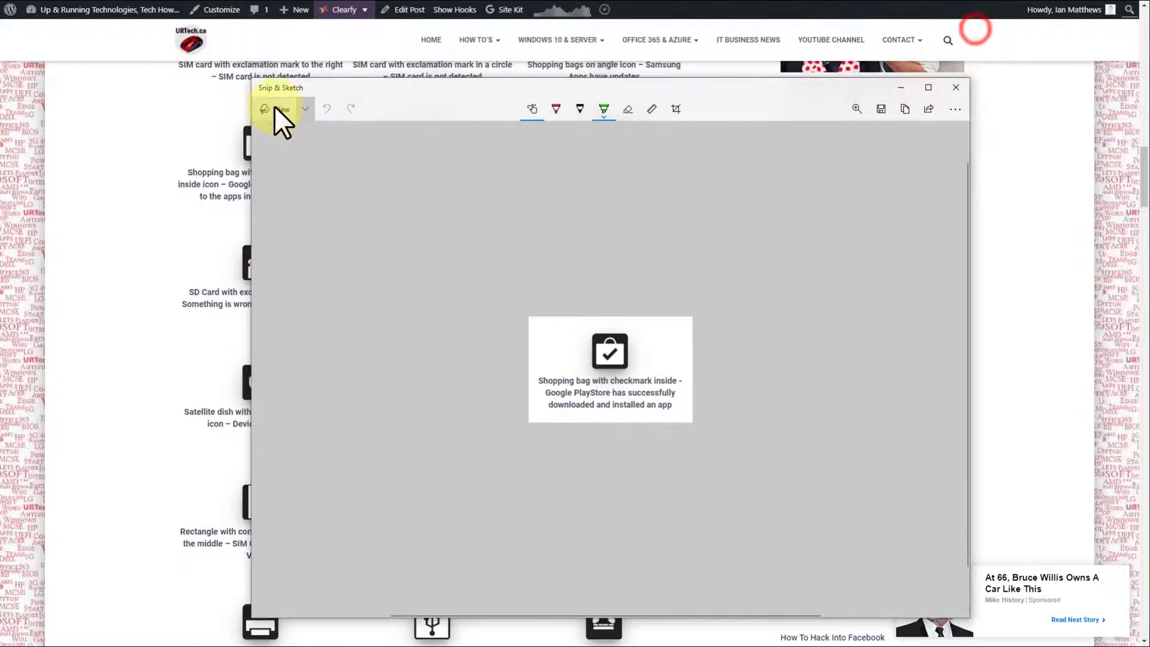
Snip the SD card icon and its description with a new Snip & Sketch capture
{"action": "left_click", "coordinate": [278, 108]}
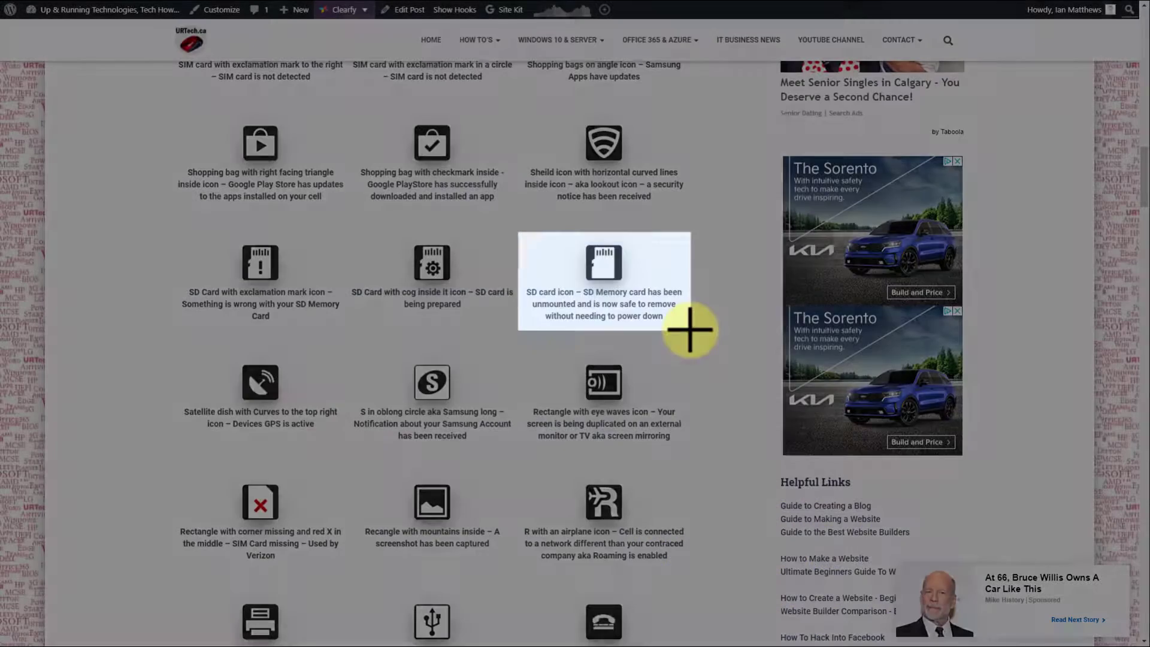
{"action": "left_click", "coordinate": [690, 338]}
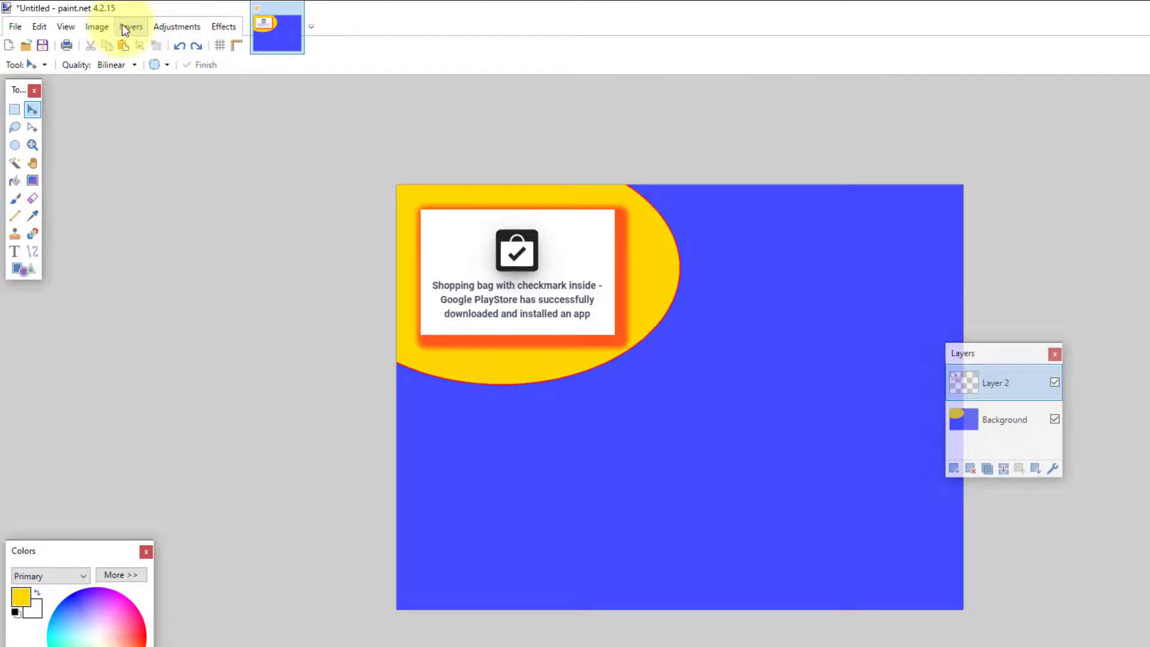
Paste the SD card icon into a new layer and box a margin around it with Rectangle Select
{"action": "left_click", "coordinate": [38, 27]}
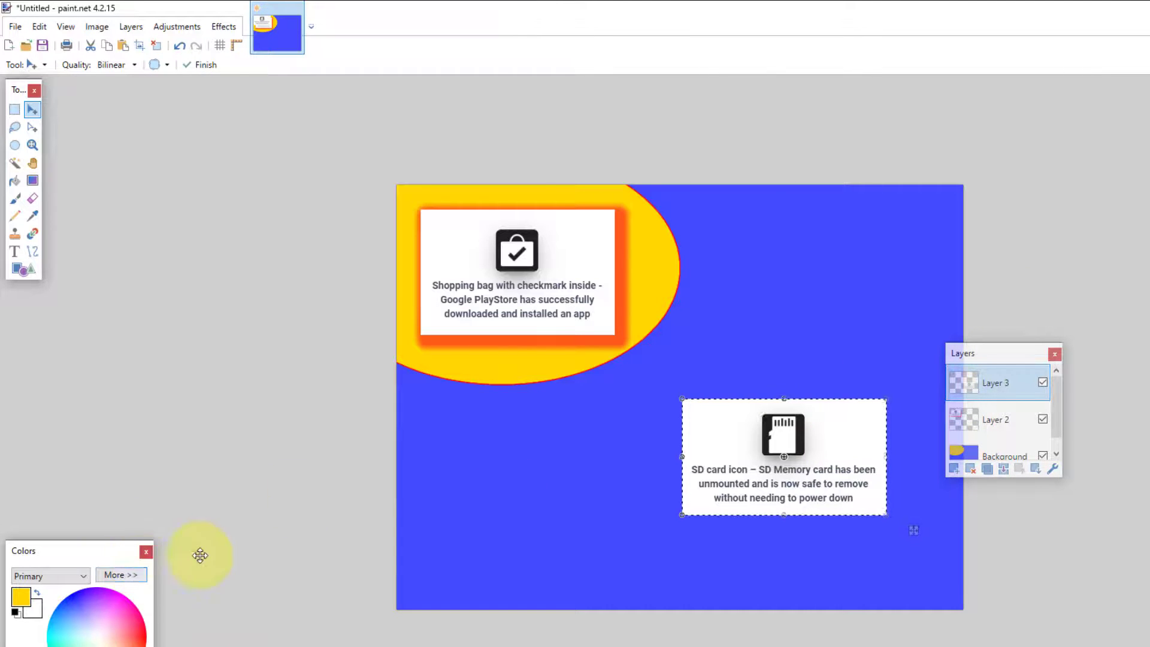
{"action": "left_click", "coordinate": [13, 110]}
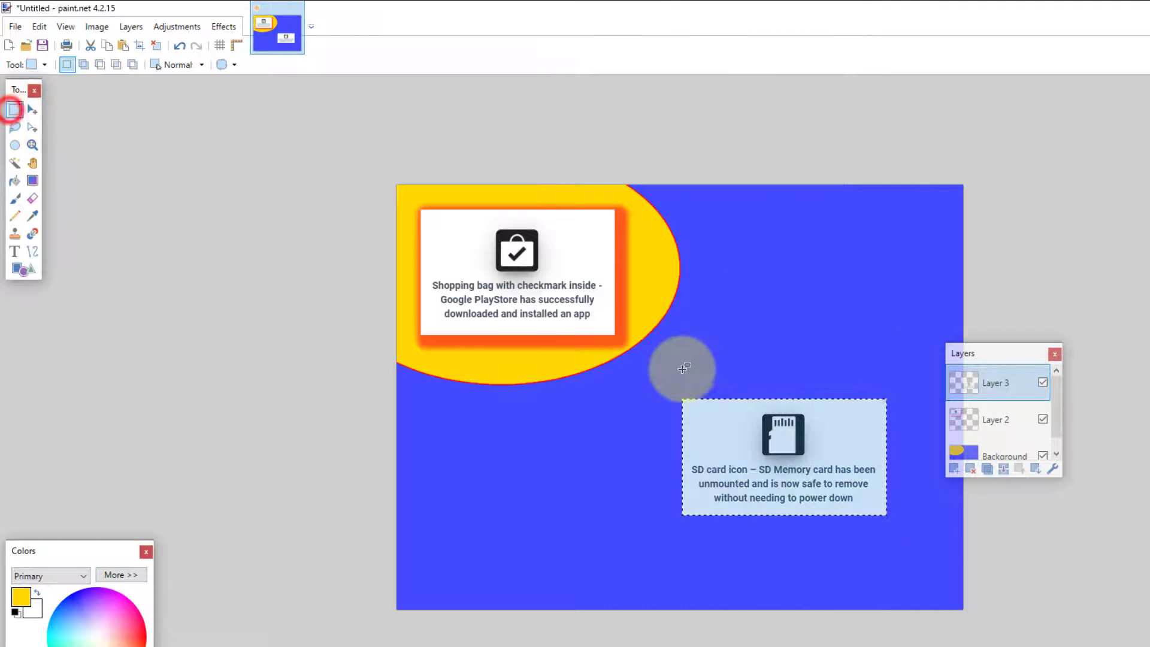
{"action": "left_click_drag", "start_coordinate": [653, 374], "coordinate": [924, 550]}
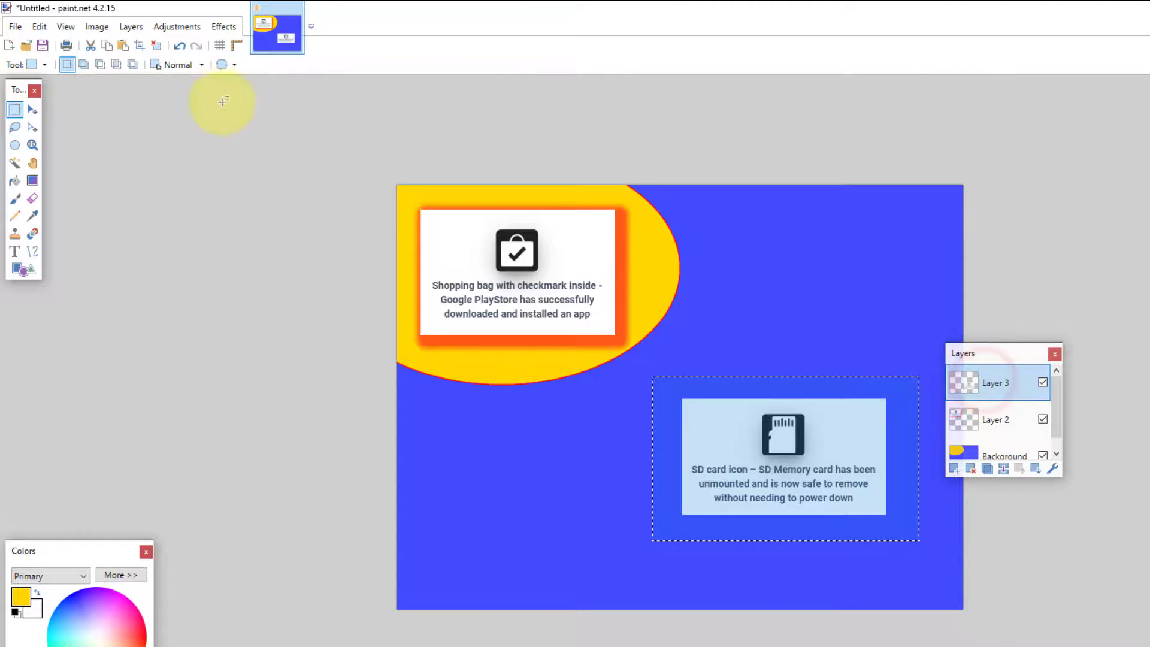
{"action": "left_click", "coordinate": [224, 27]}
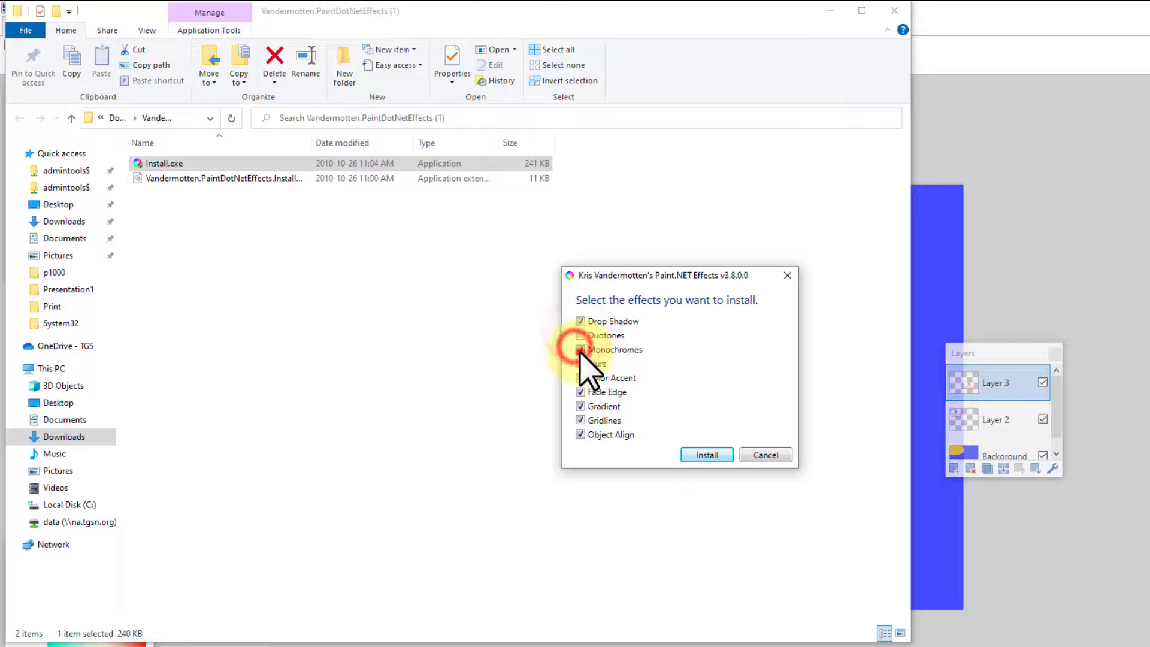
Tick the remaining effects in the plugin installer and install the full pack
{"action": "left_click", "coordinate": [580, 335]}
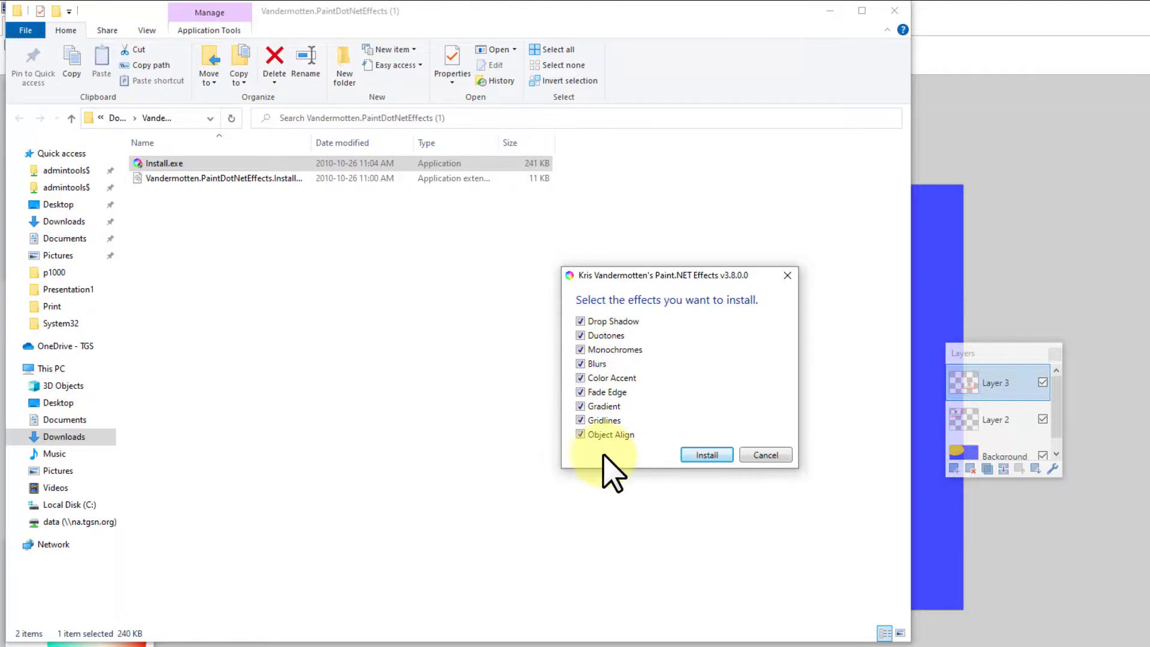
{"action": "left_click", "coordinate": [765, 454]}
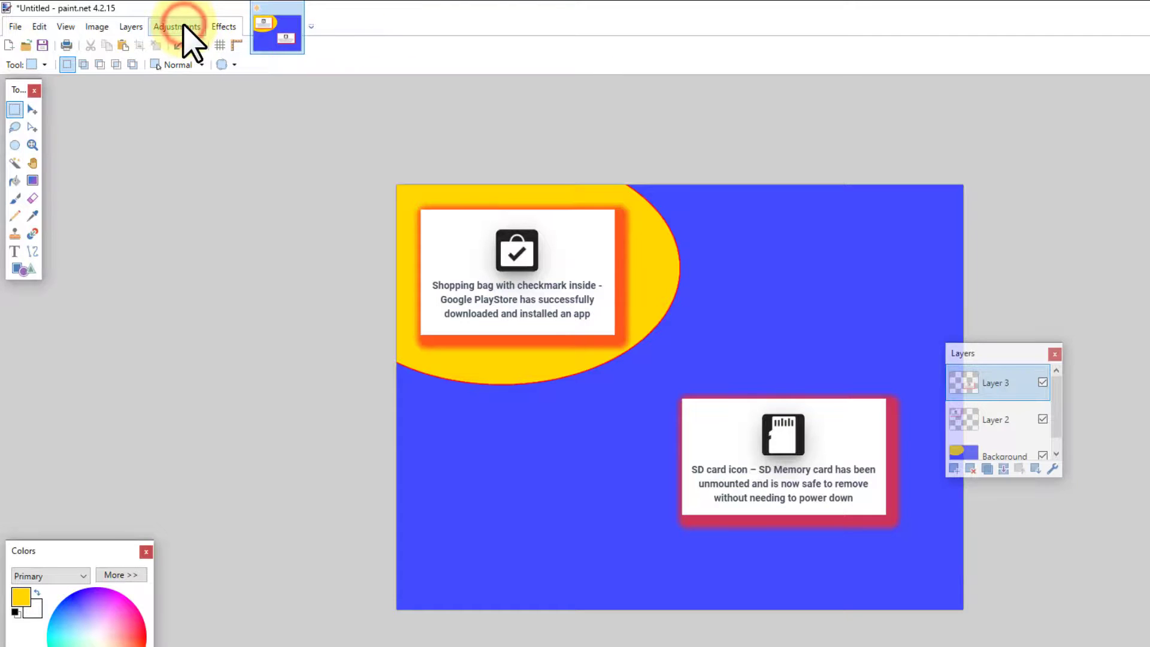
{"action": "left_click", "coordinate": [177, 26]}
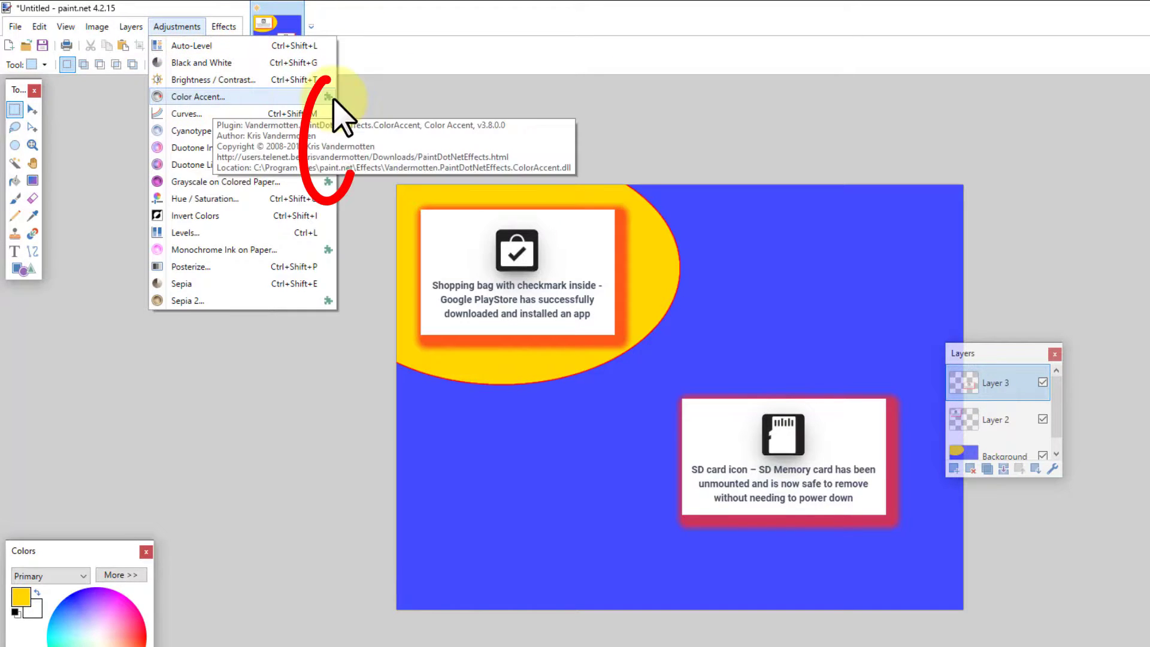
{"action": "mouse_move", "coordinate": [328, 252]}
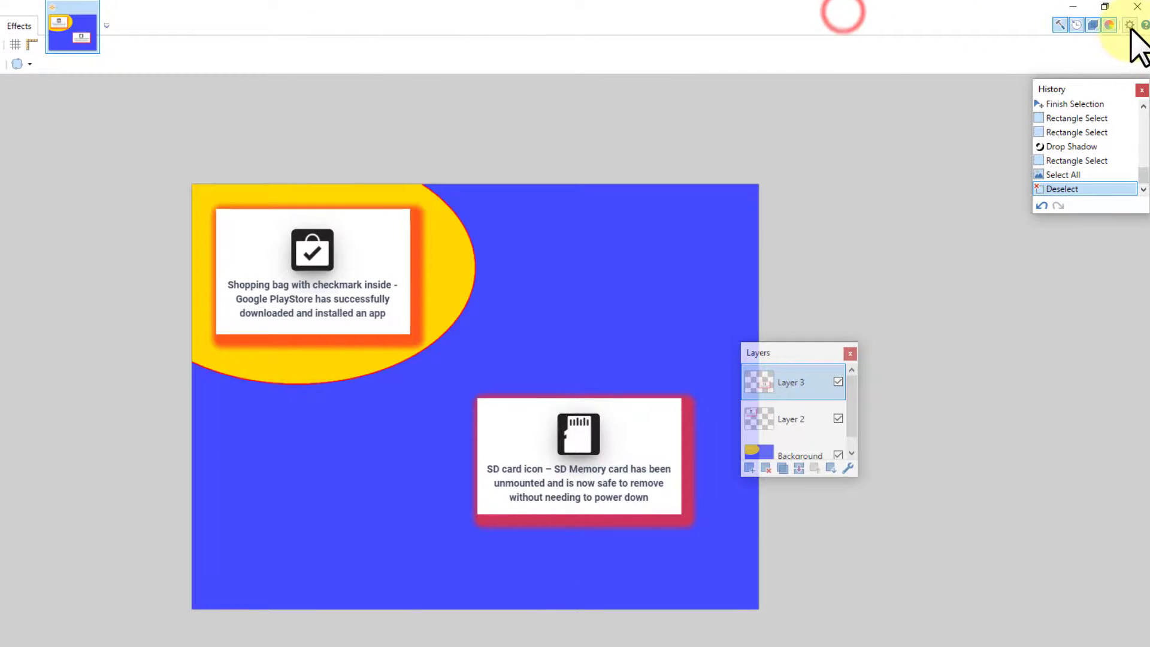
{"action": "left_click", "coordinate": [1130, 25]}
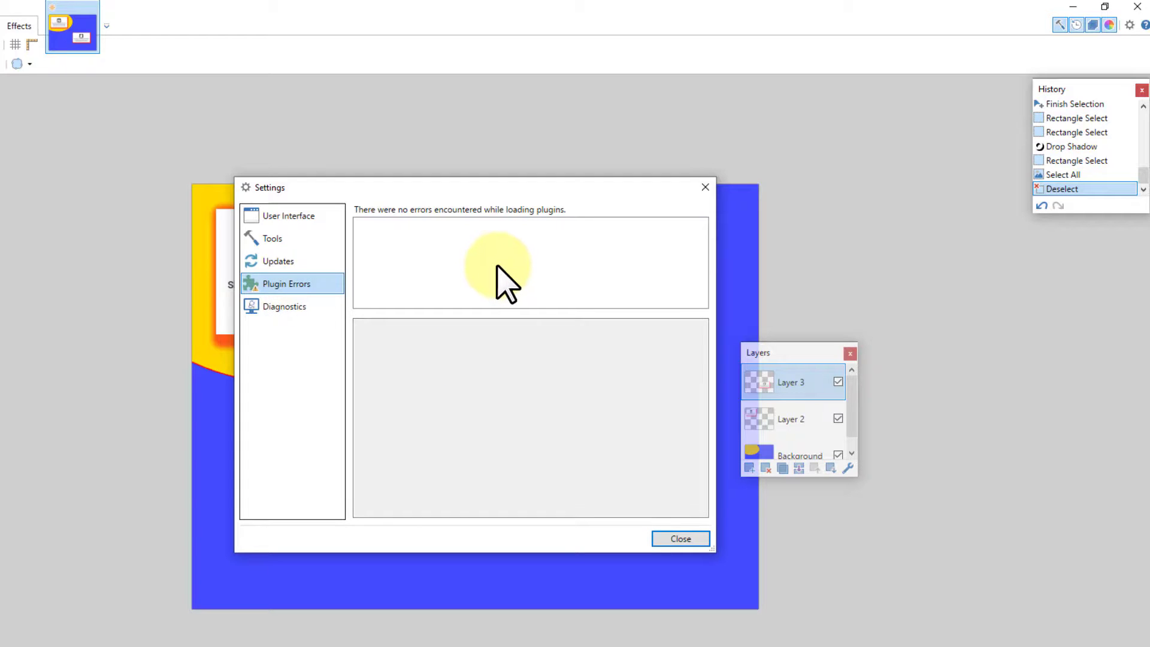
{"action": "mouse_move", "coordinate": [680, 540]}
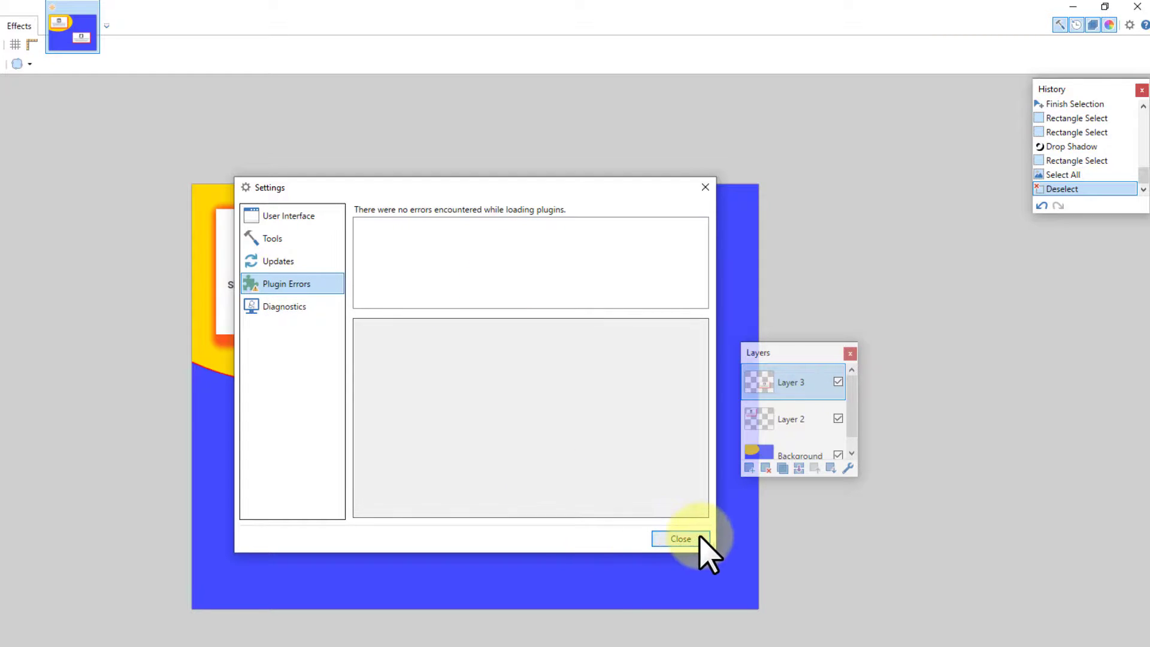
{"action": "left_click", "coordinate": [681, 539]}
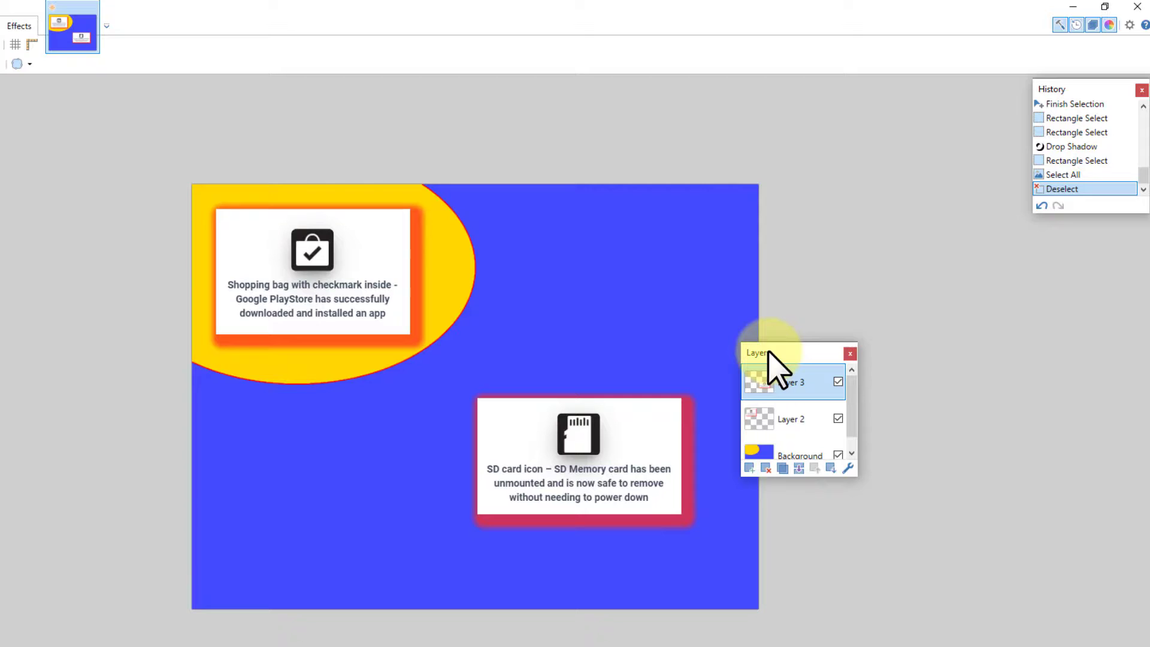